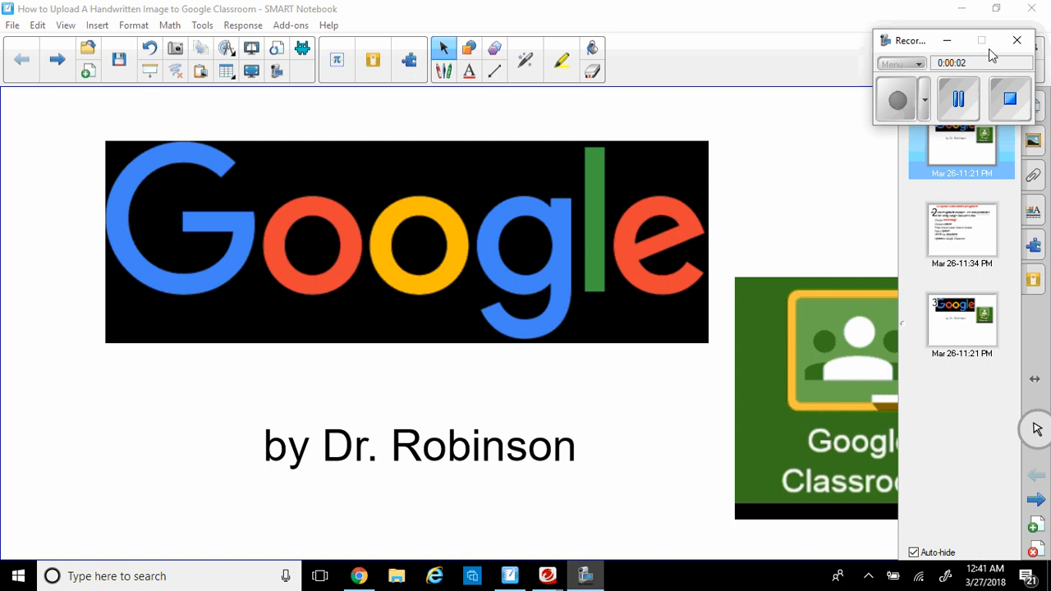
Go to the lesson page listing the steps for uploading a handwritten assignment
click(1017, 40)
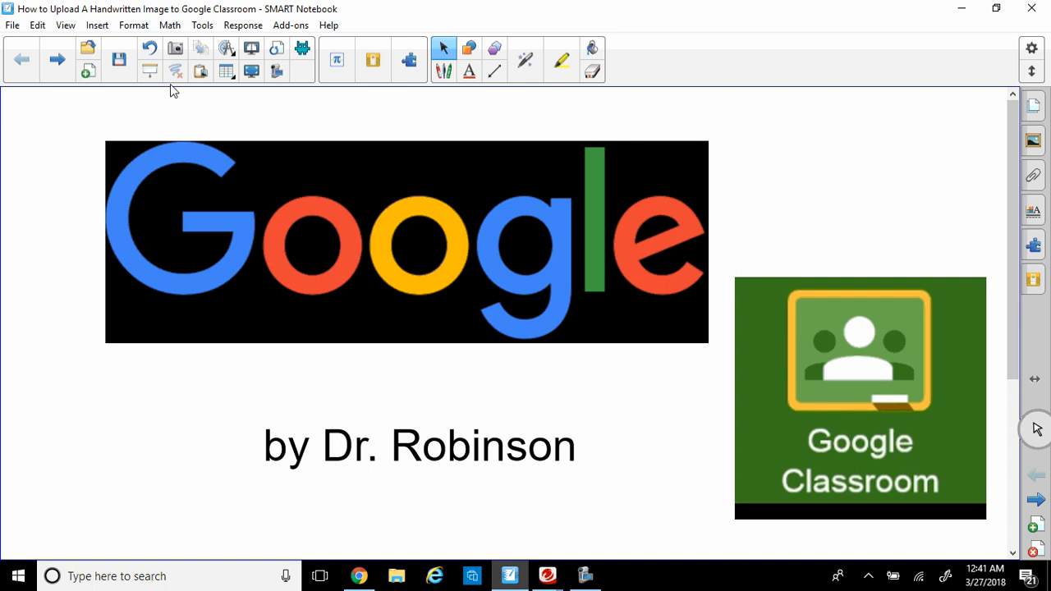
click(56, 60)
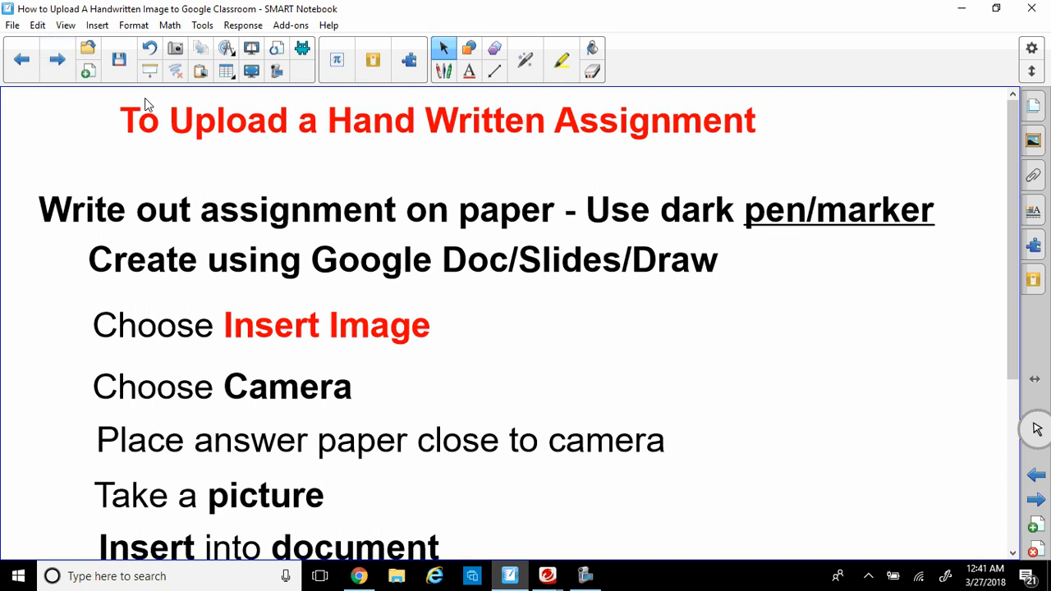
mouse_move(183, 172)
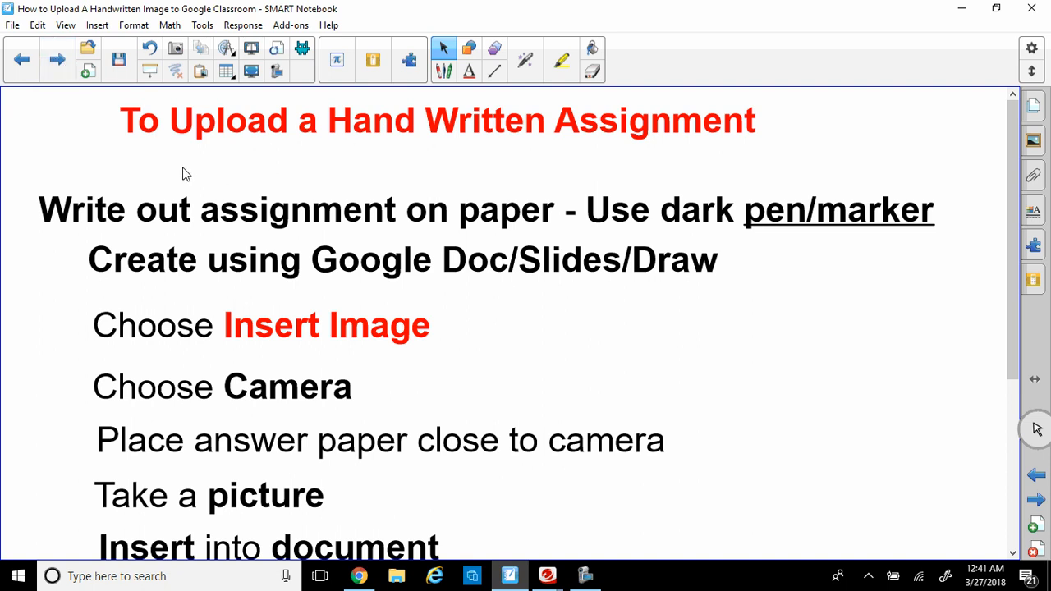
mouse_move(168, 192)
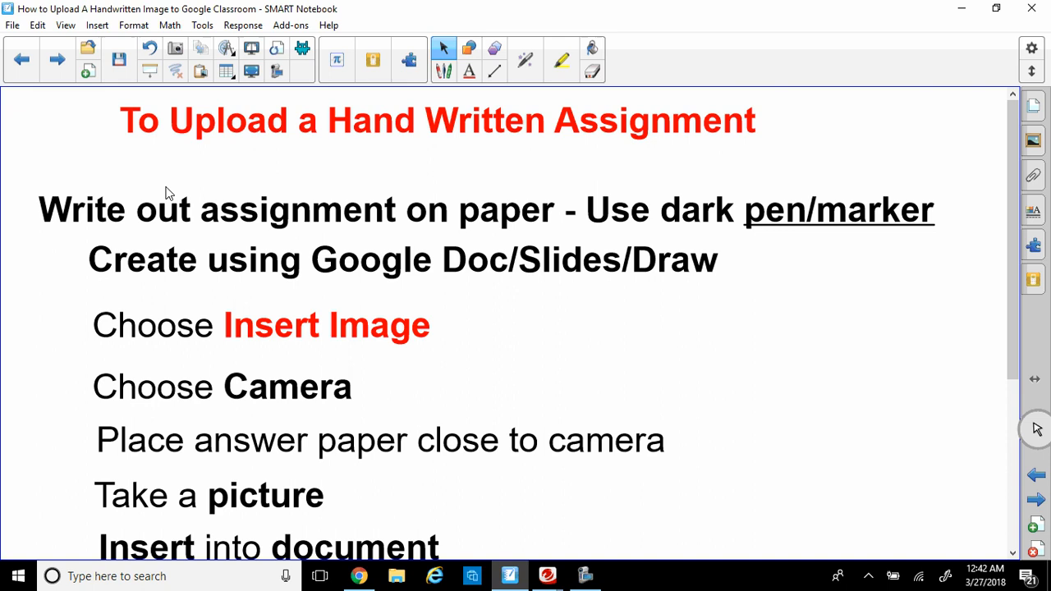
mouse_move(490, 217)
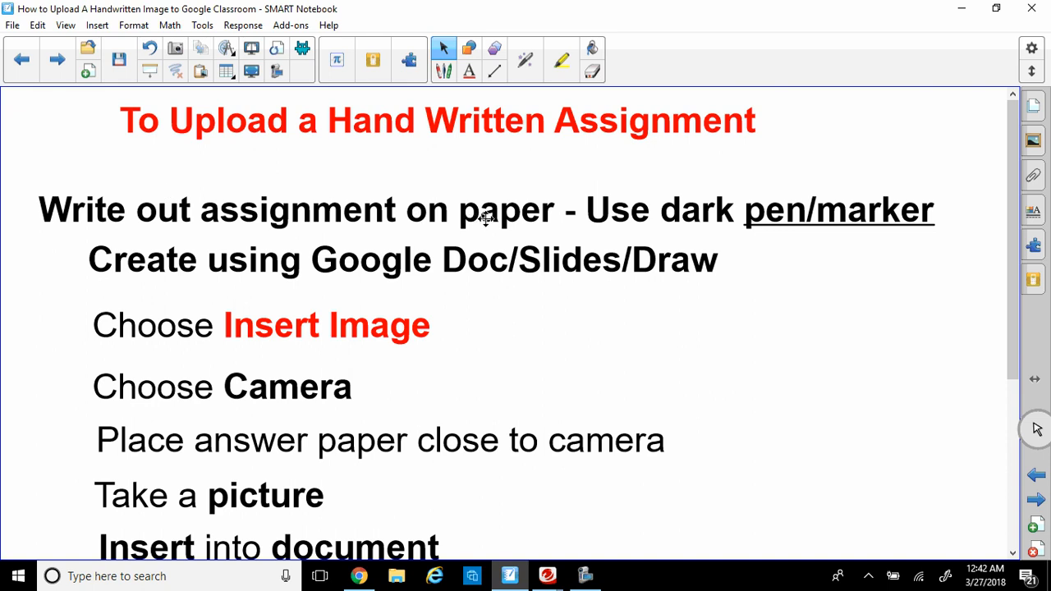
mouse_move(779, 247)
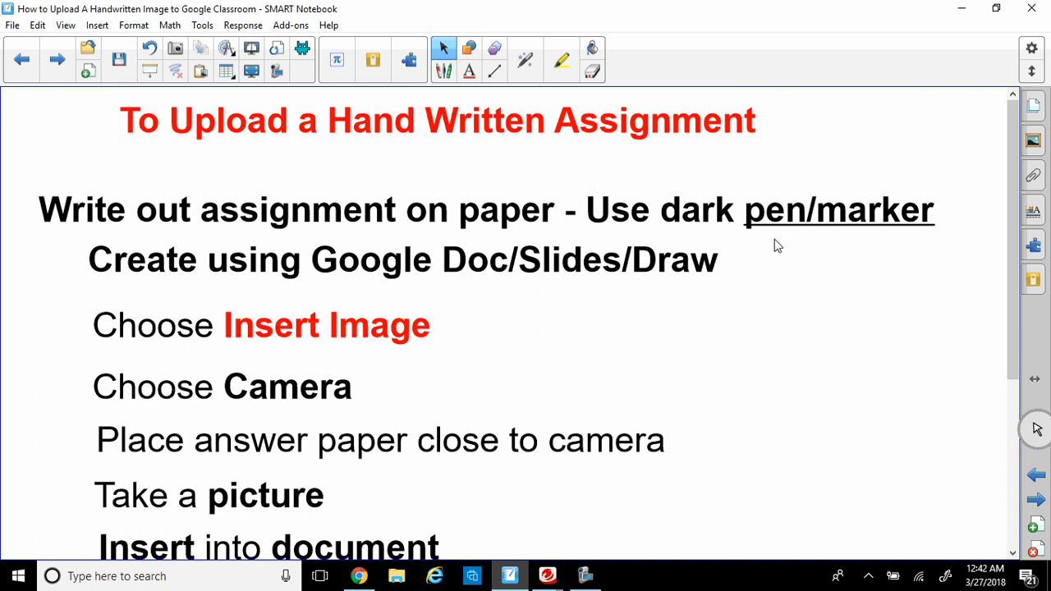
mouse_move(851, 247)
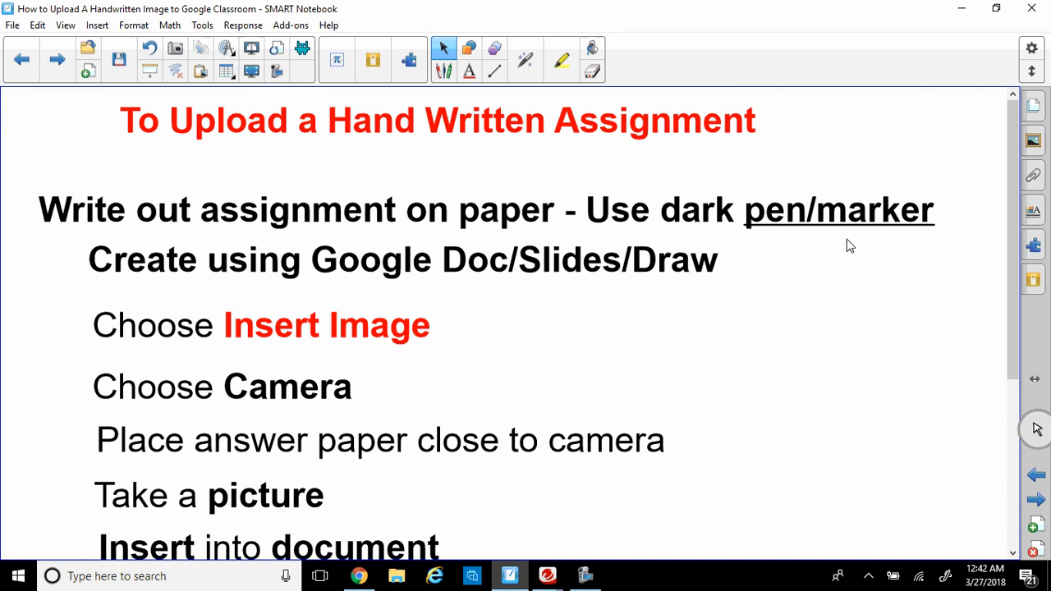
mouse_move(276, 246)
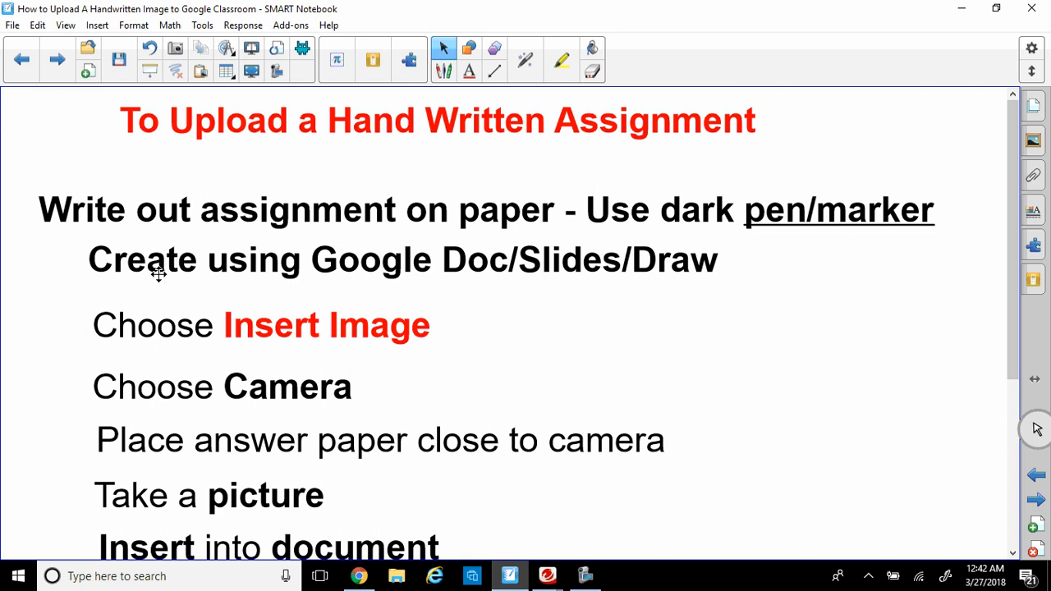
mouse_move(165, 274)
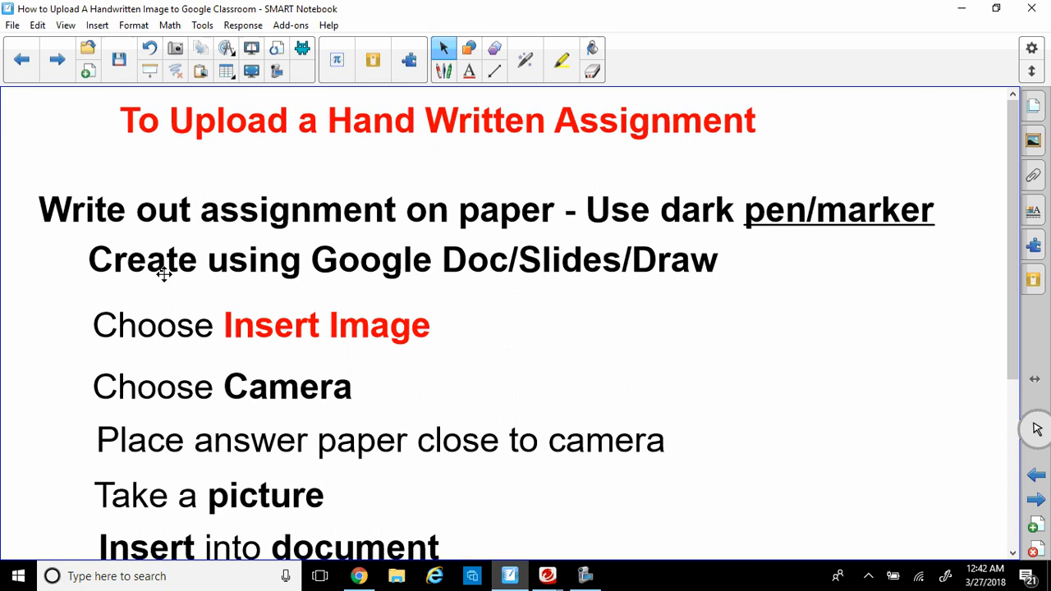
mouse_move(404, 292)
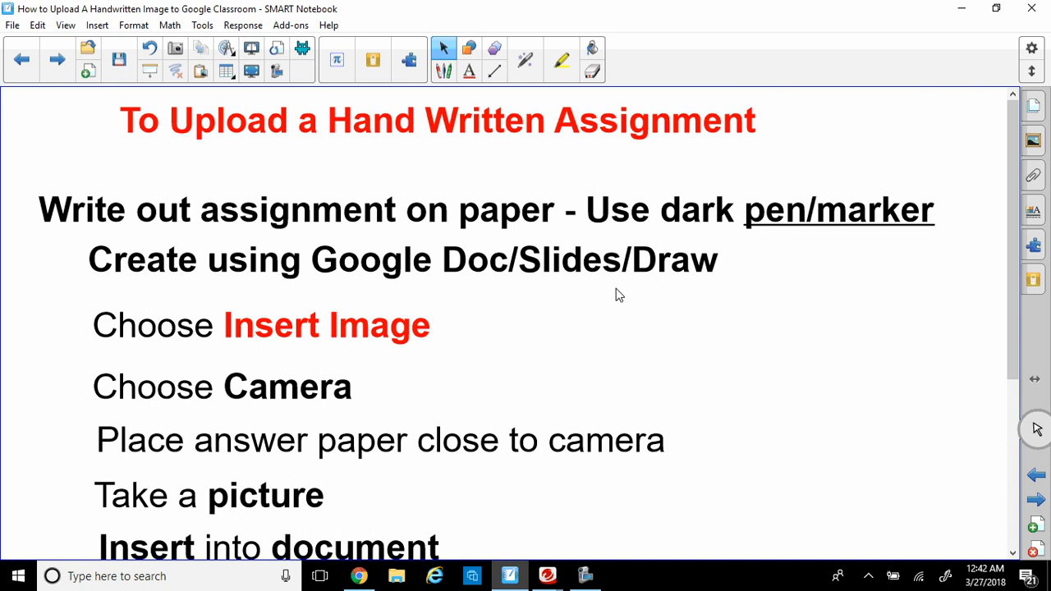
mouse_move(151, 331)
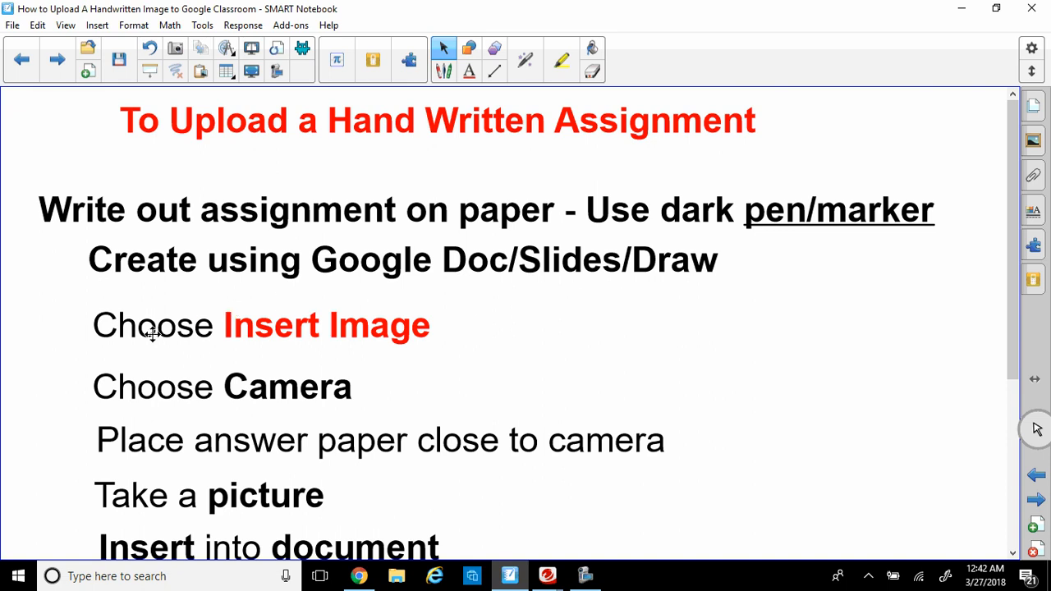
mouse_move(172, 338)
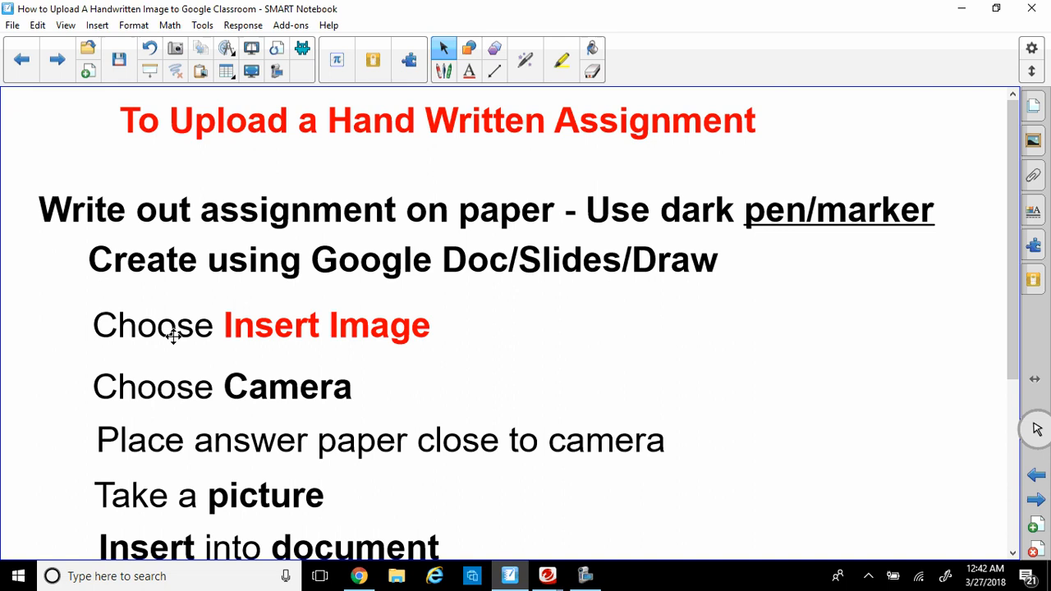
mouse_move(384, 361)
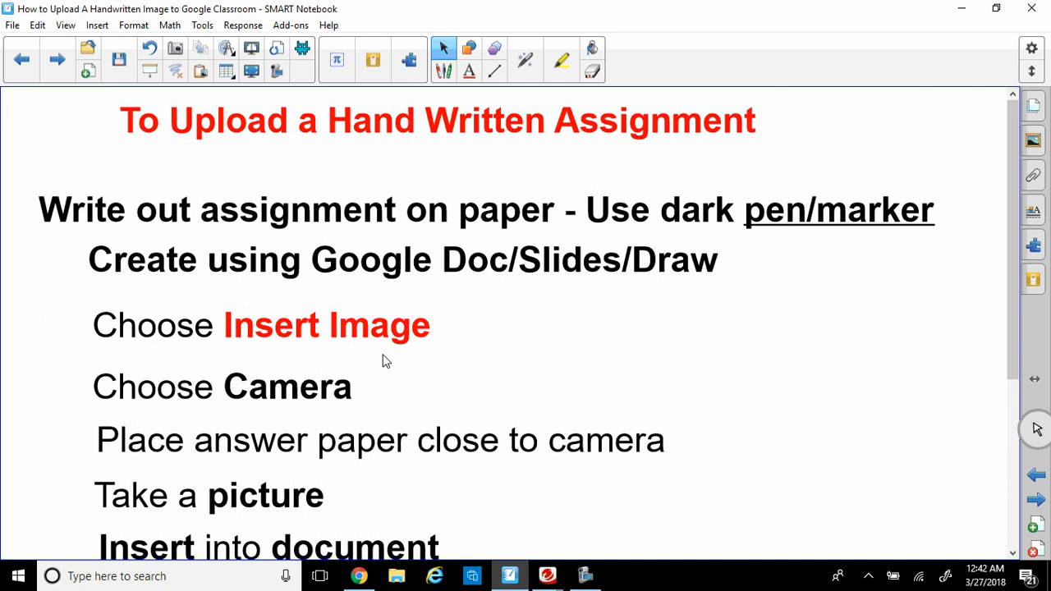
mouse_move(234, 396)
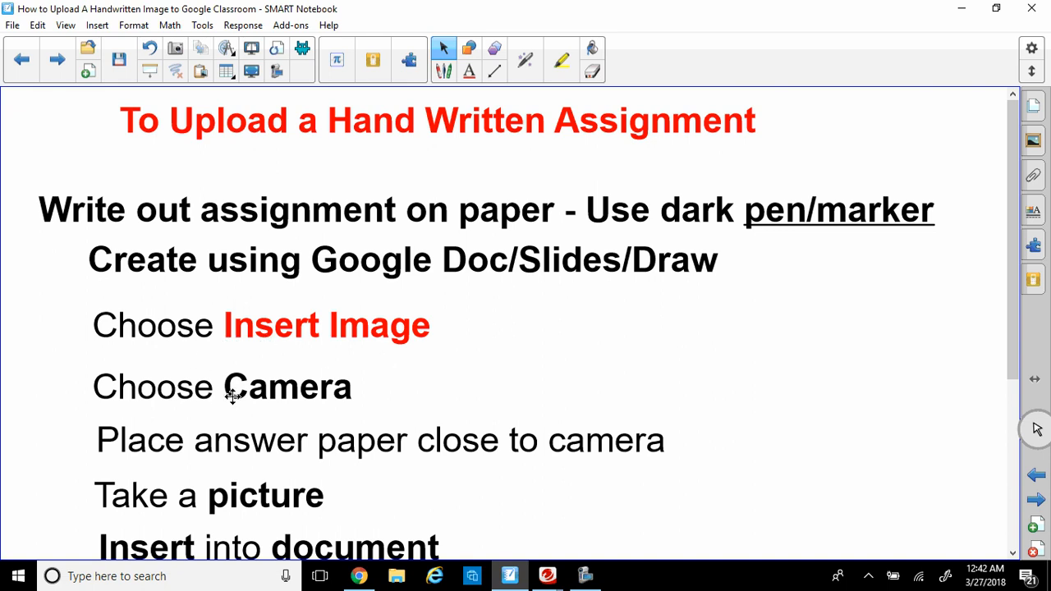
mouse_move(200, 442)
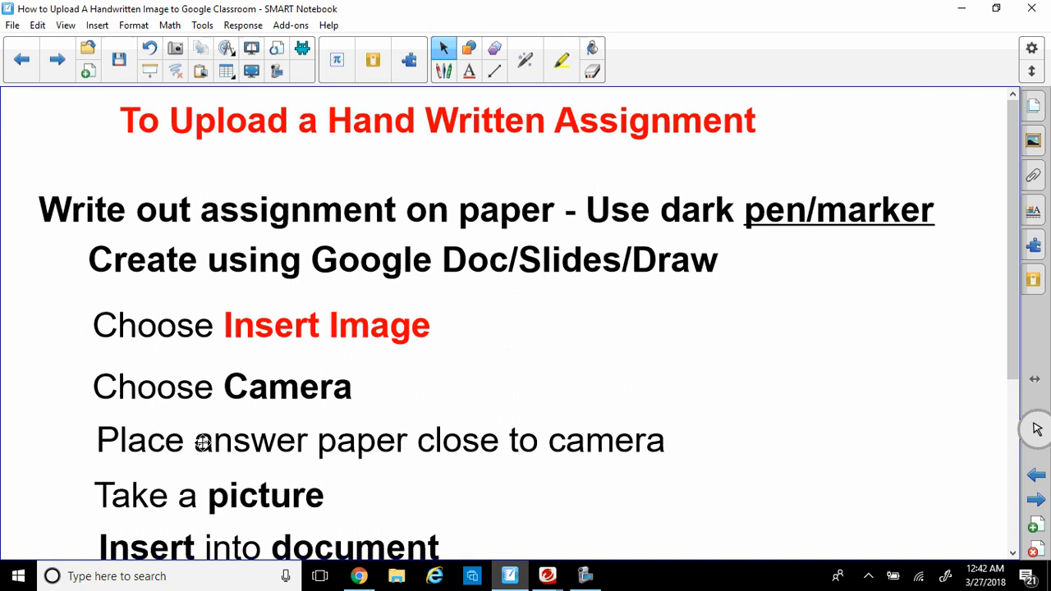
mouse_move(506, 455)
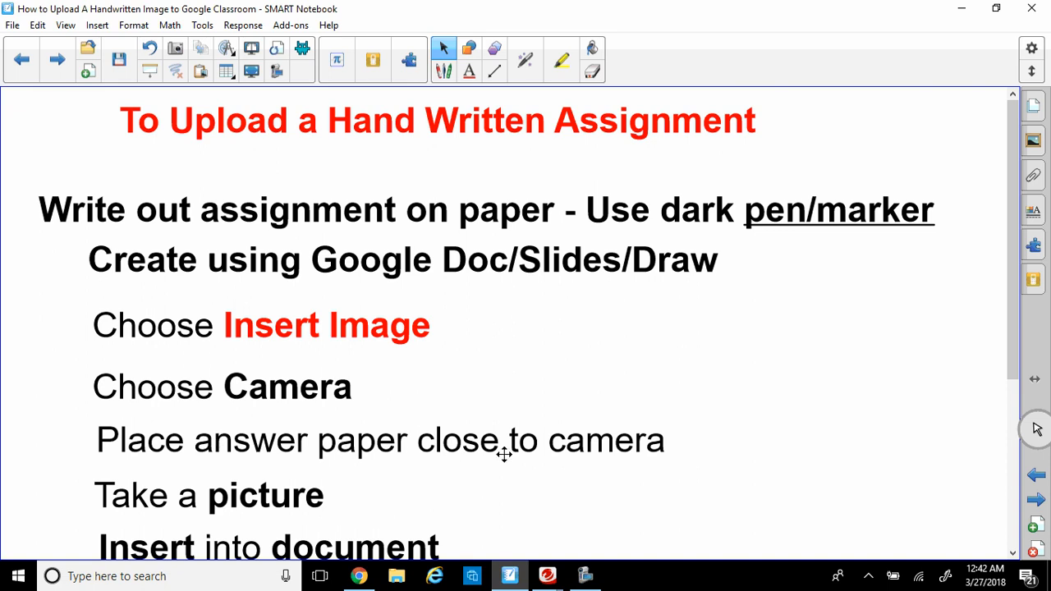
mouse_move(752, 384)
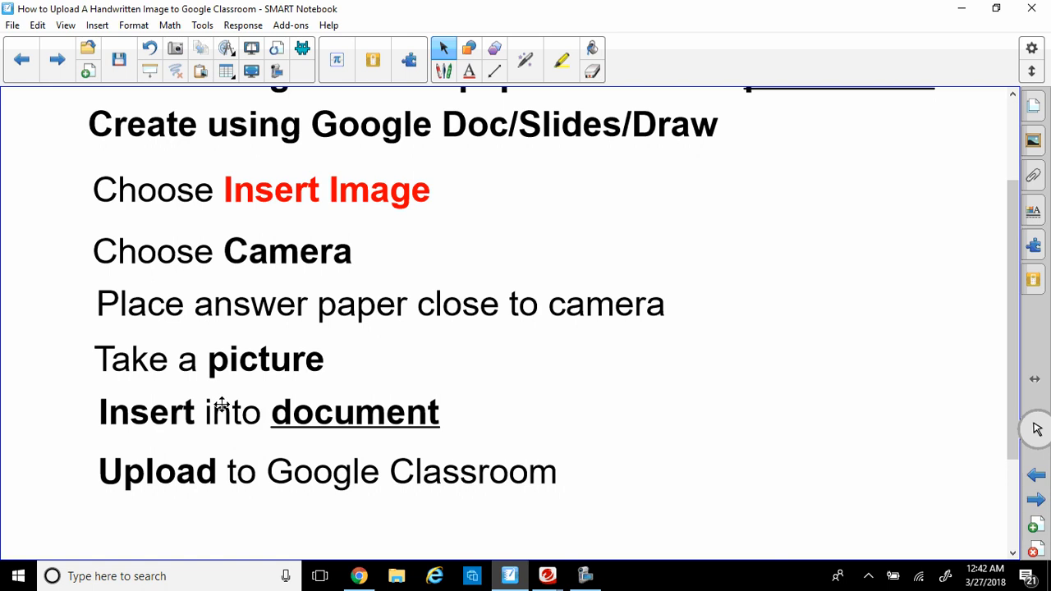
mouse_move(784, 442)
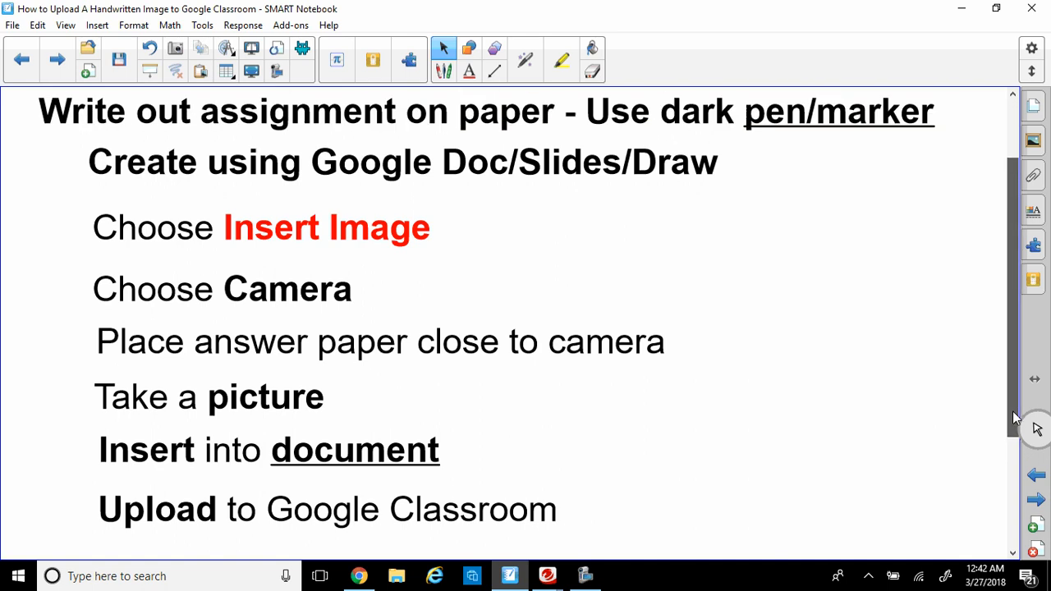
From Drive's NEW menu, create a blank Google Docs document
click(360, 577)
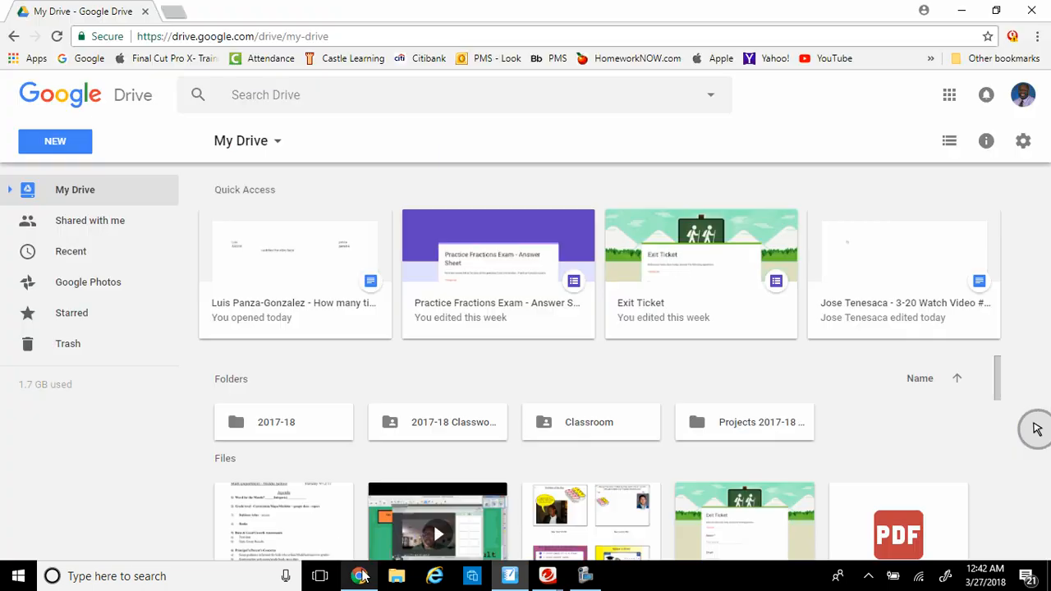
mouse_move(48, 142)
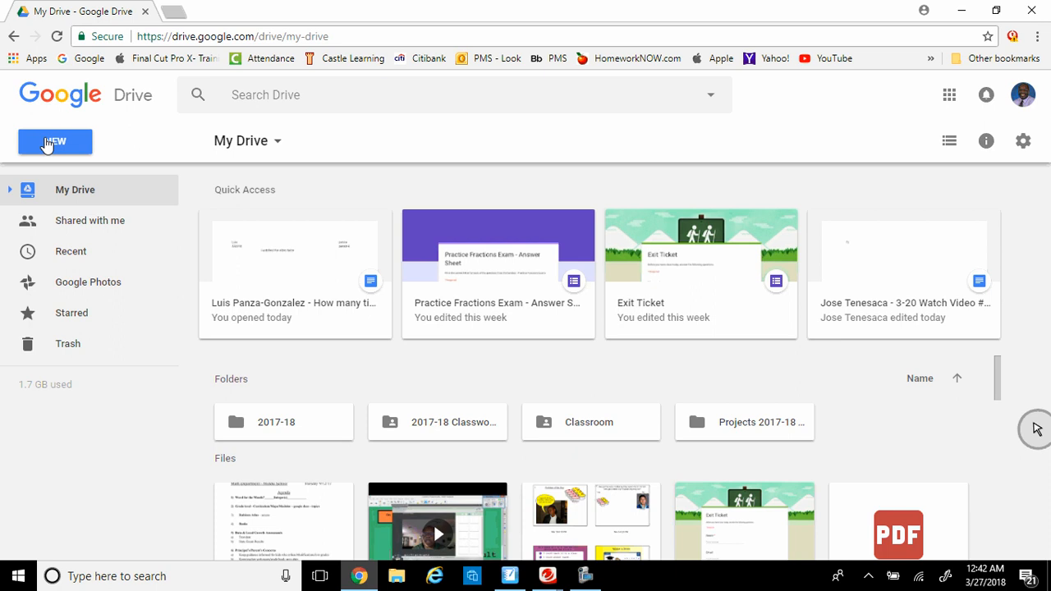
click(56, 141)
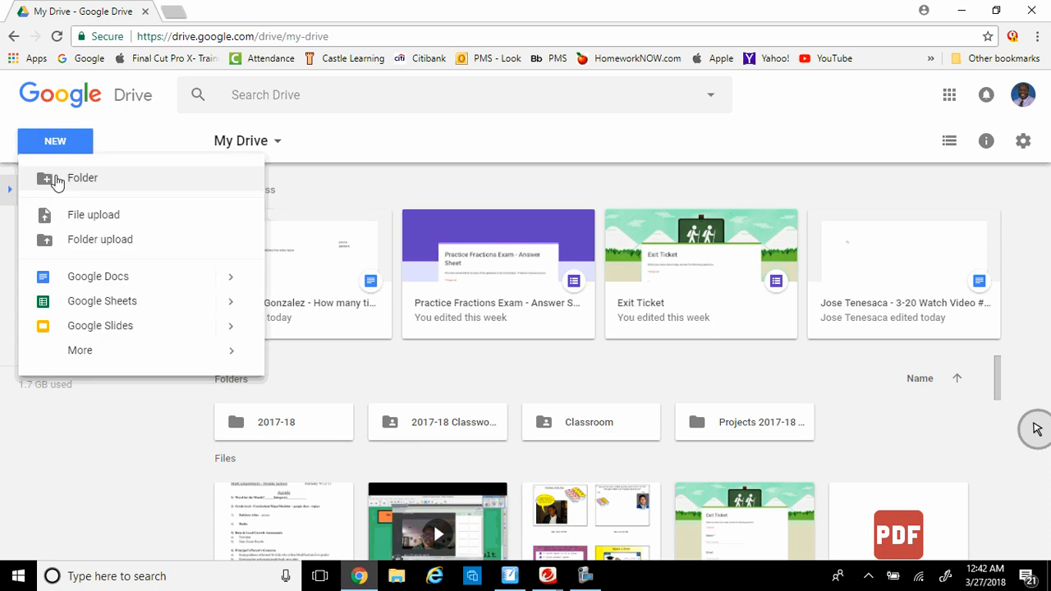
mouse_move(79, 283)
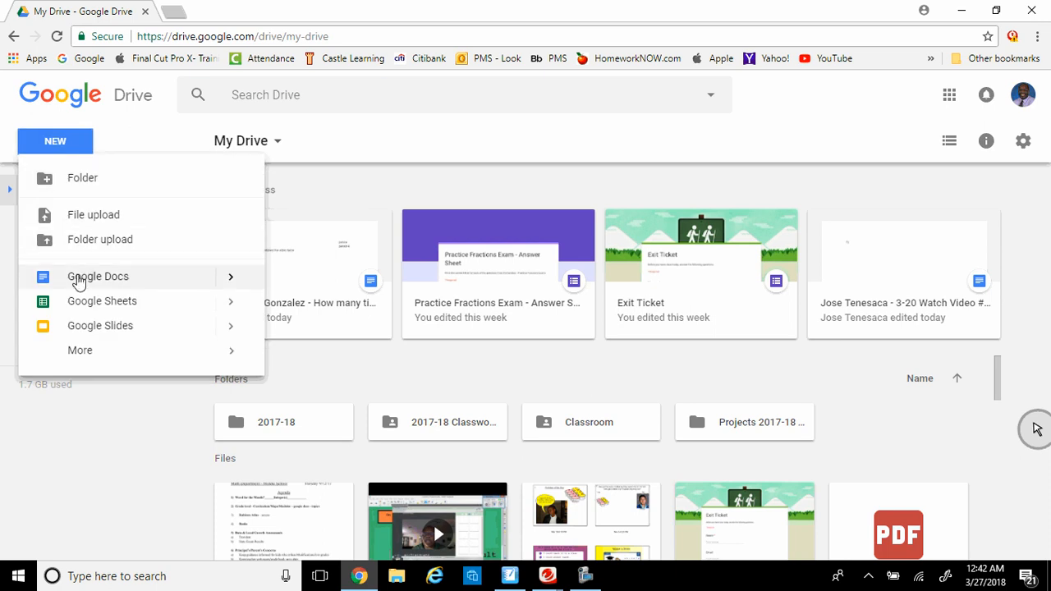
click(99, 276)
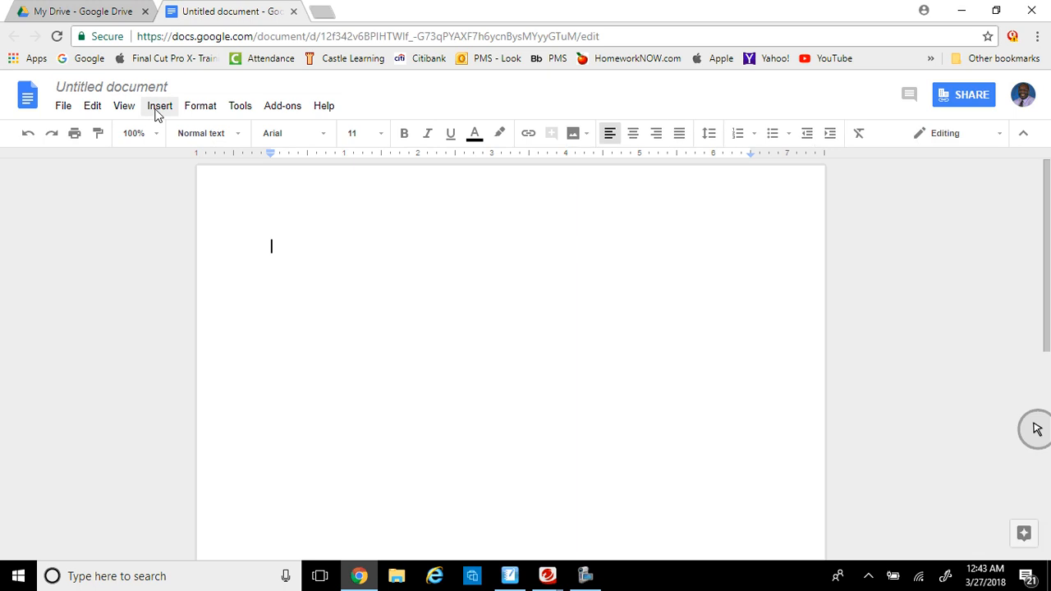
Start a webcam image capture via Insert > Image > Camera
click(159, 105)
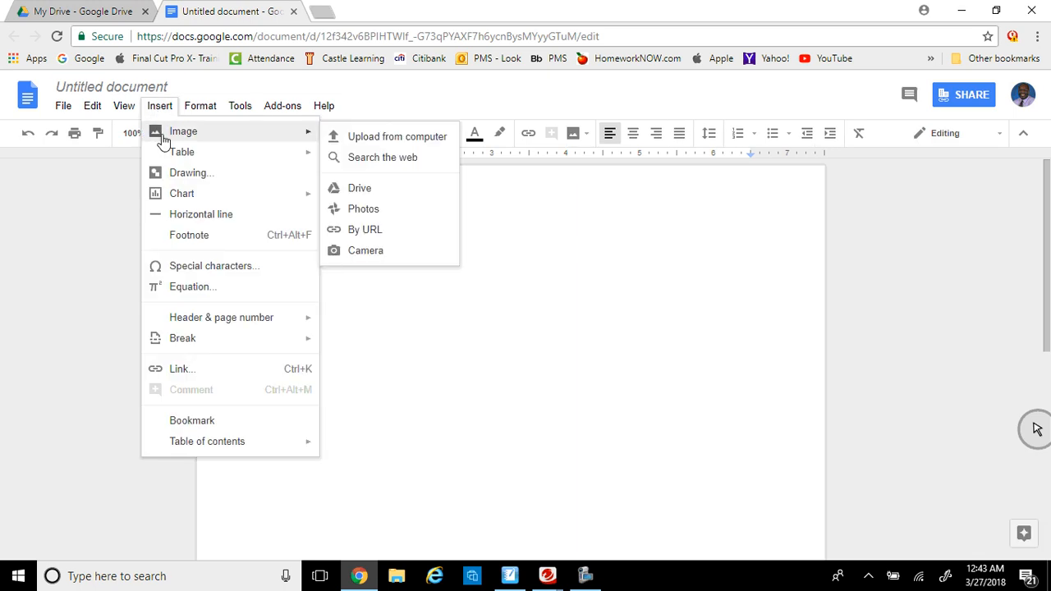
mouse_move(364, 230)
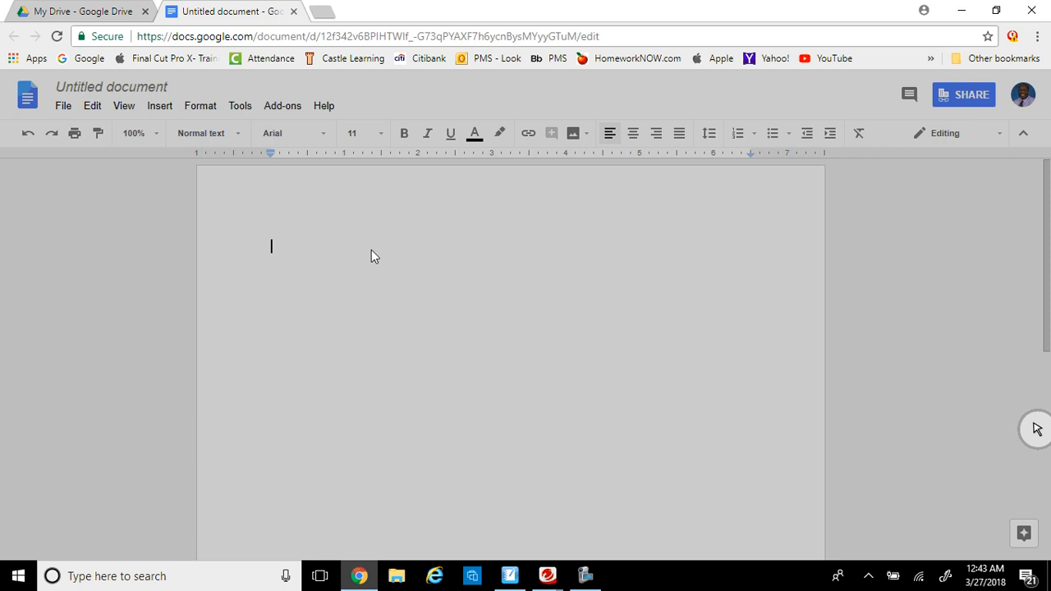
mouse_move(345, 230)
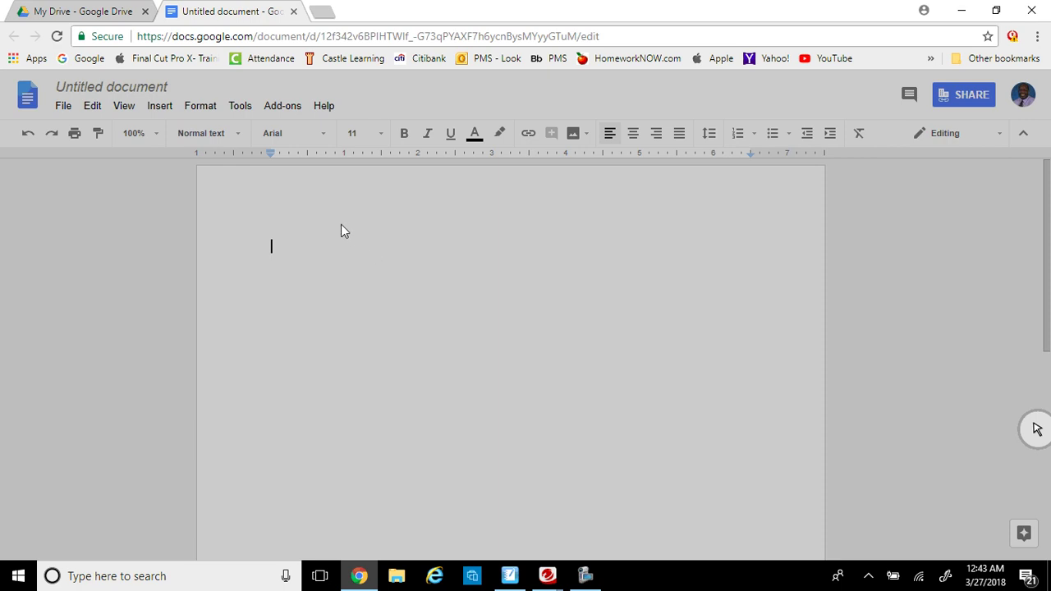
mouse_move(342, 236)
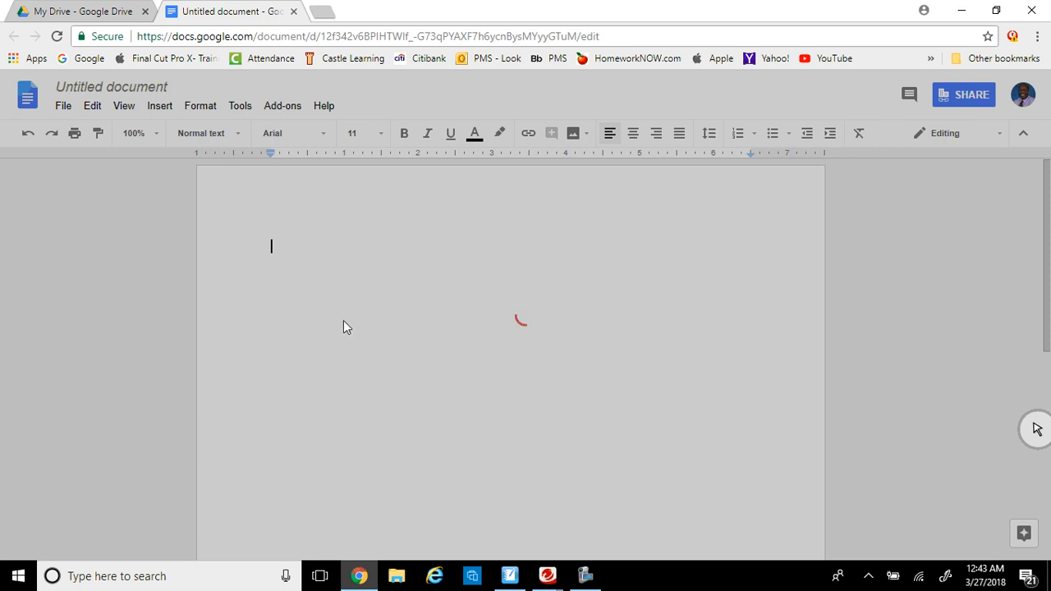
Capture a webcam photo of the handwritten solution and insert it into the document
click(571, 133)
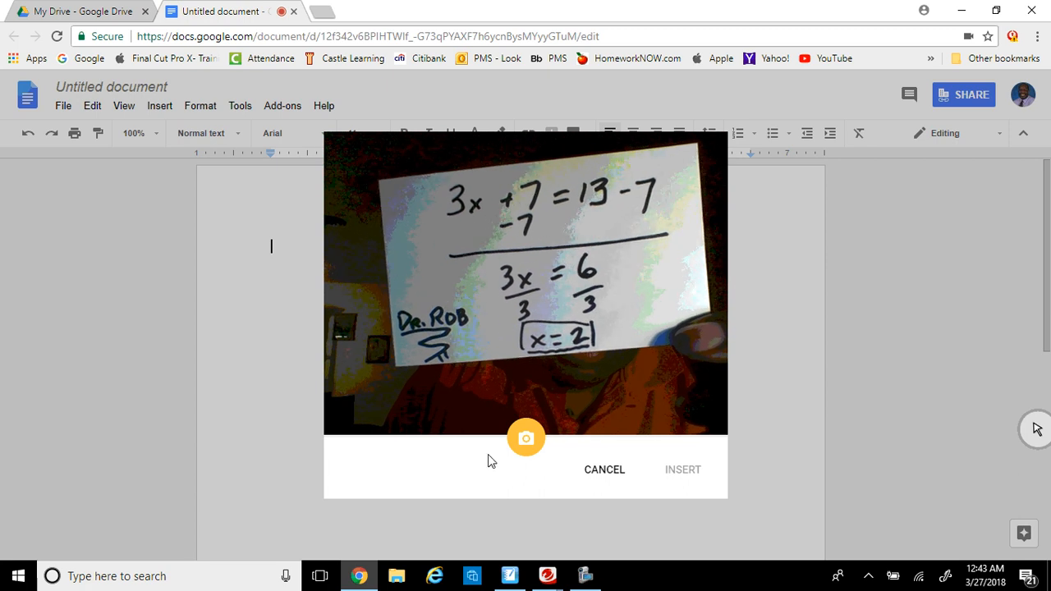
click(526, 437)
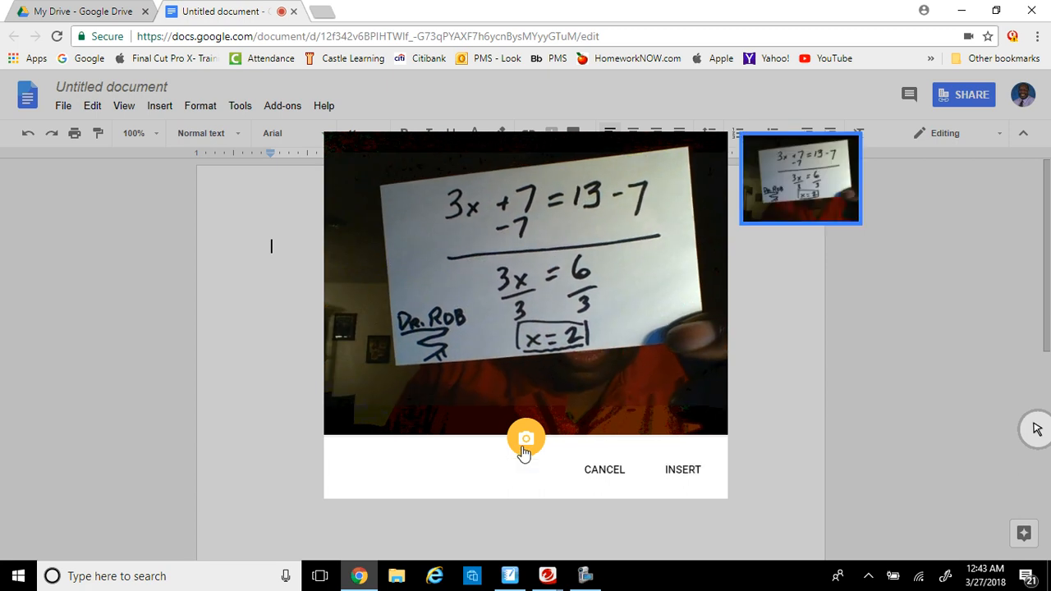
click(525, 437)
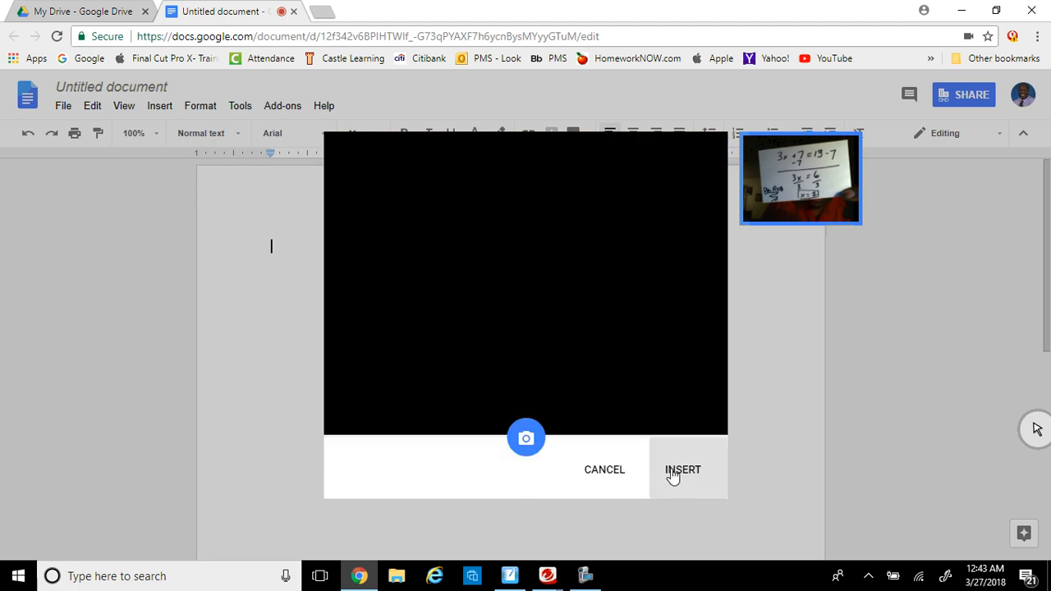
click(683, 470)
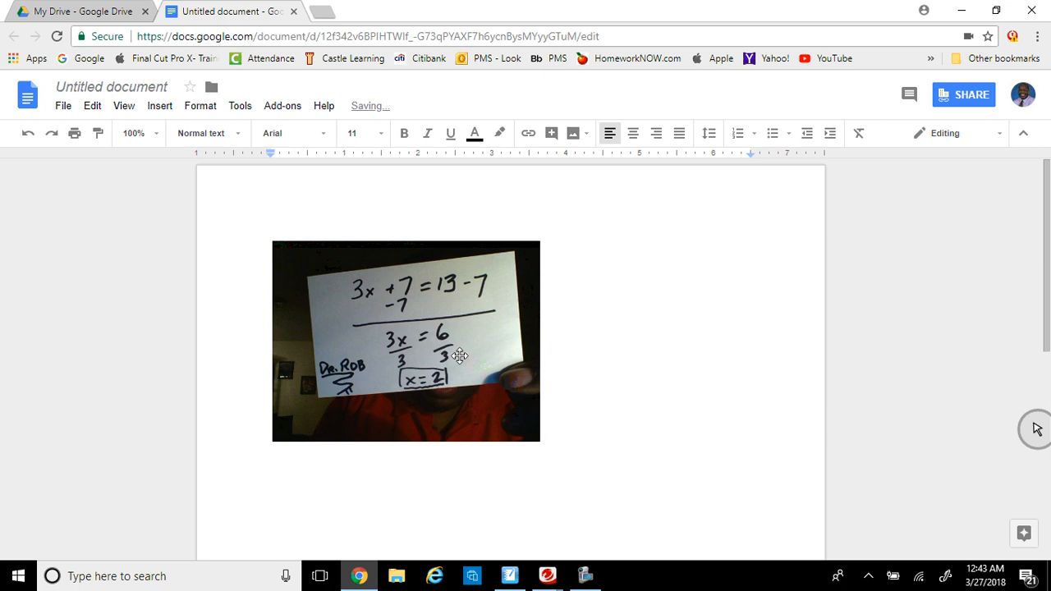
Rename the untitled document to 'Example'
click(406, 355)
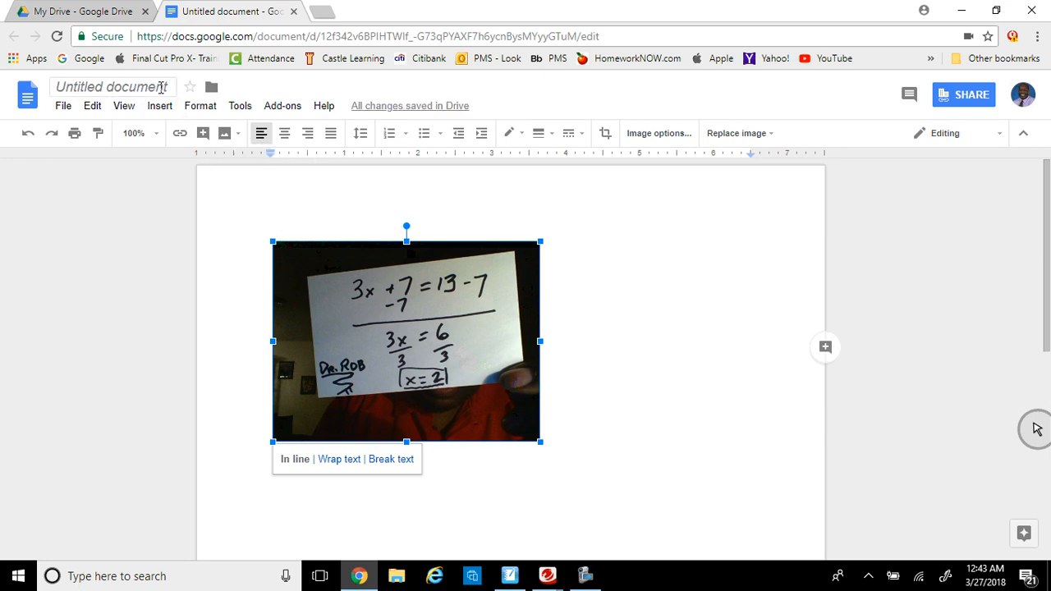
click(112, 85)
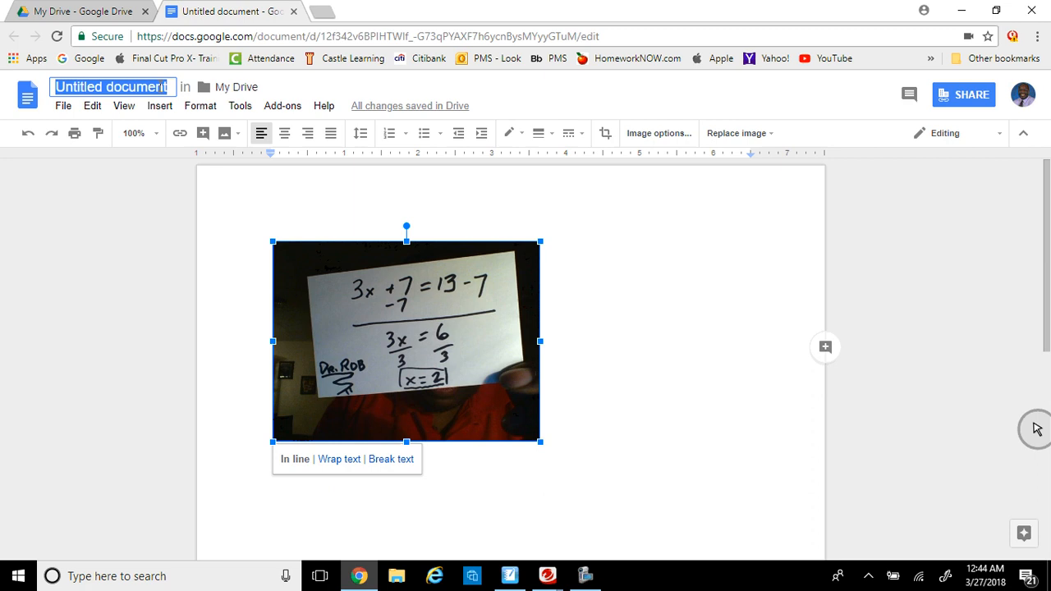
text(Exam)
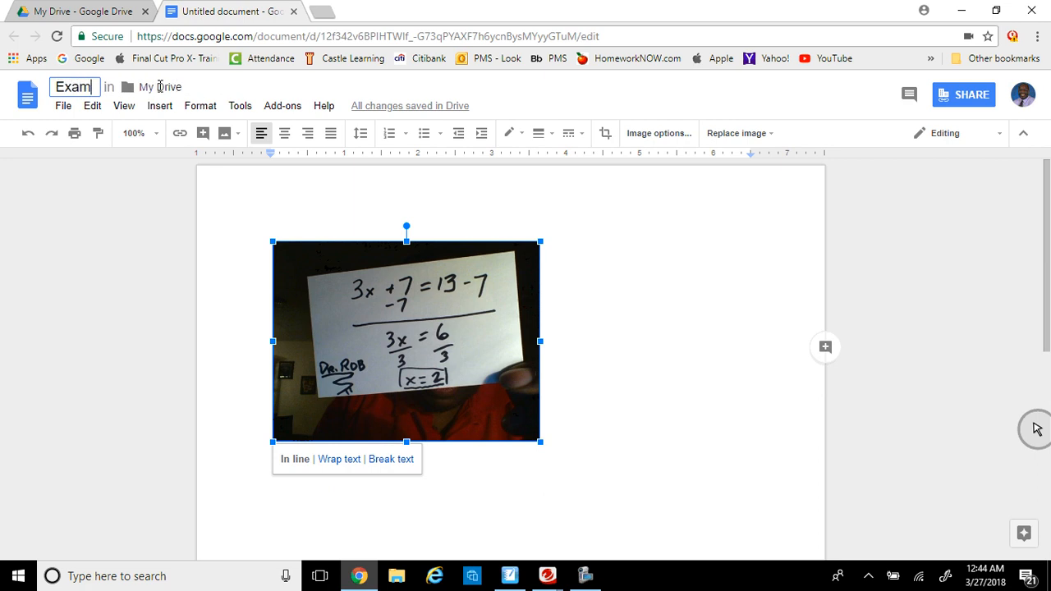
text(Example)
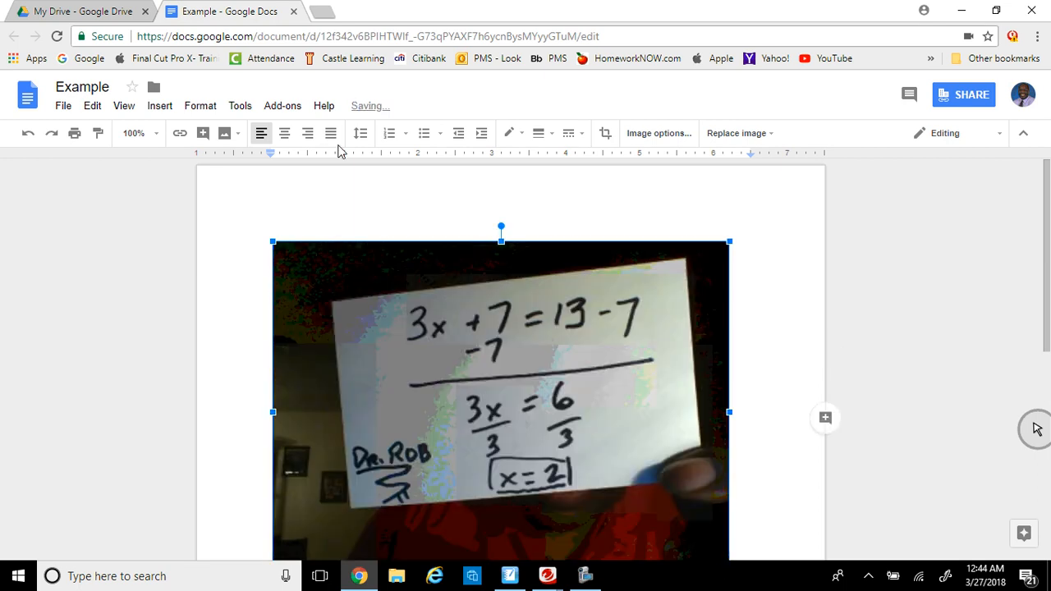
Centre the enlarged solution photo on the page
click(283, 133)
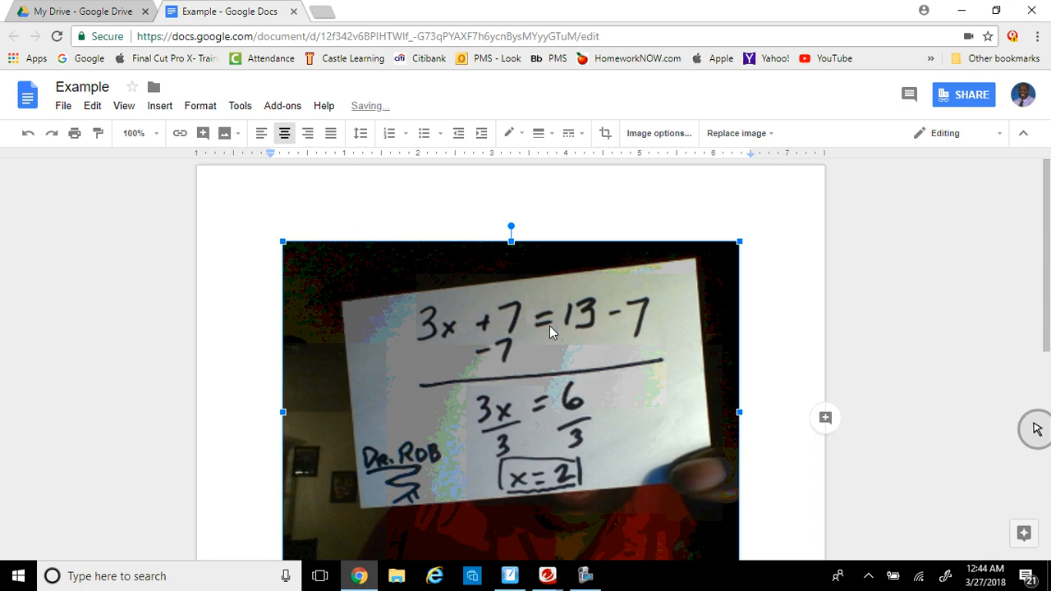
mouse_move(511, 343)
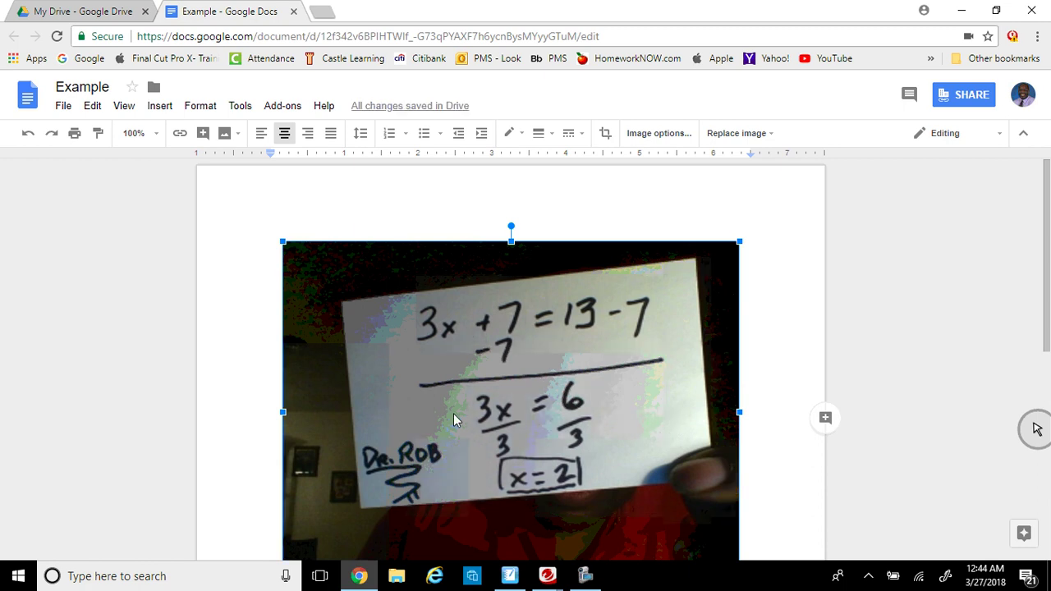
mouse_move(504, 368)
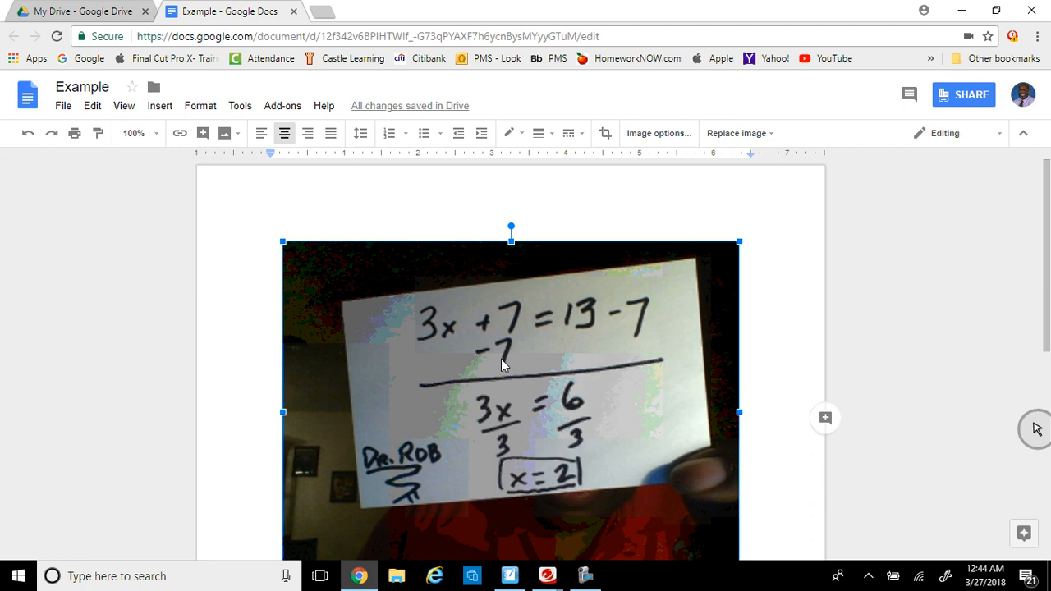
mouse_move(468, 321)
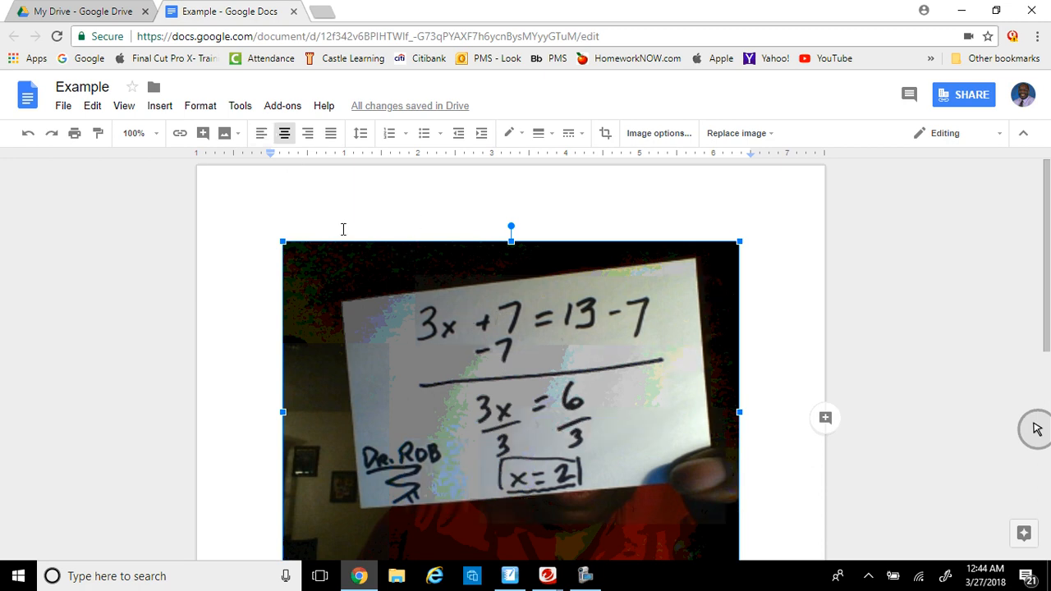
mouse_move(468, 553)
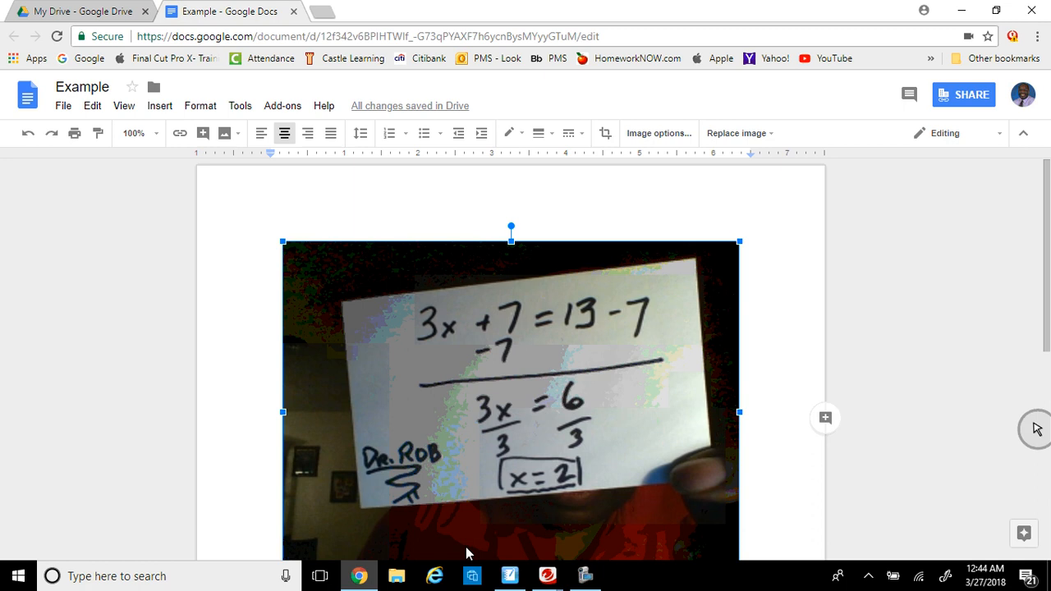
mouse_move(146, 80)
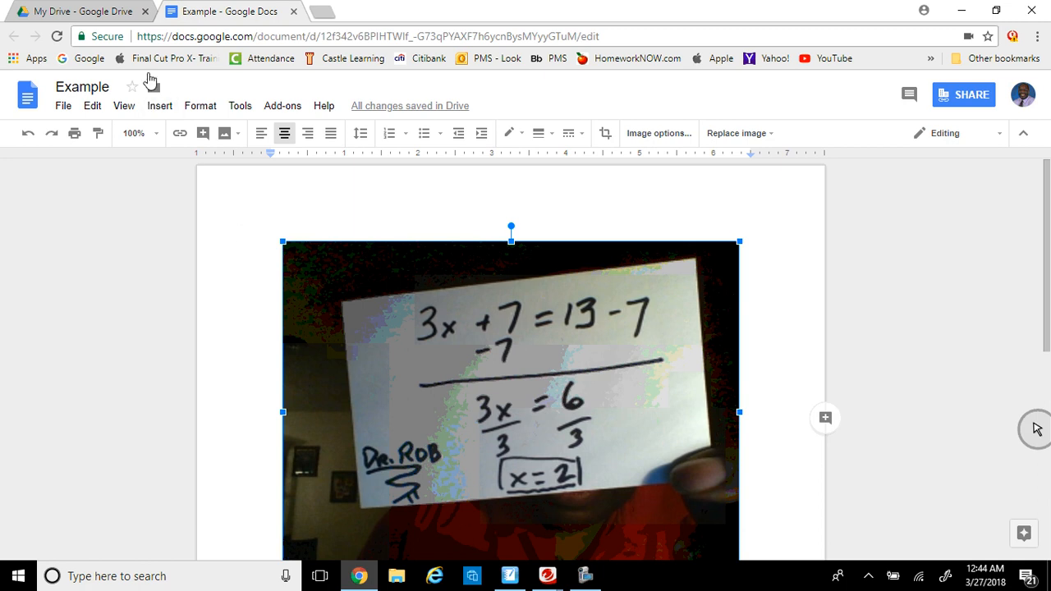
Return to My Drive, refresh so Example appears, and reopen the NEW menu
click(65, 11)
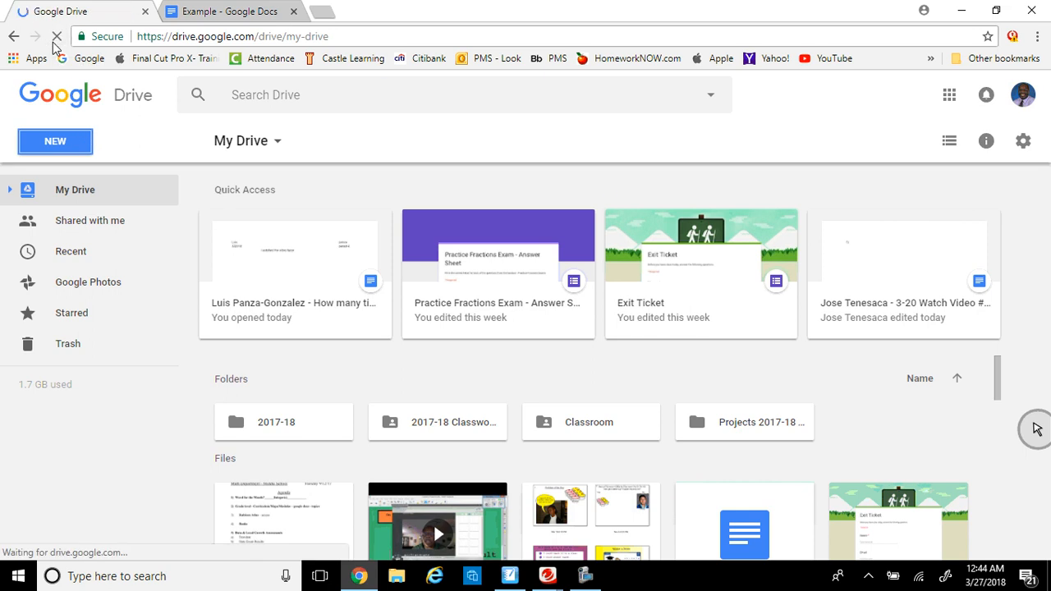
click(60, 36)
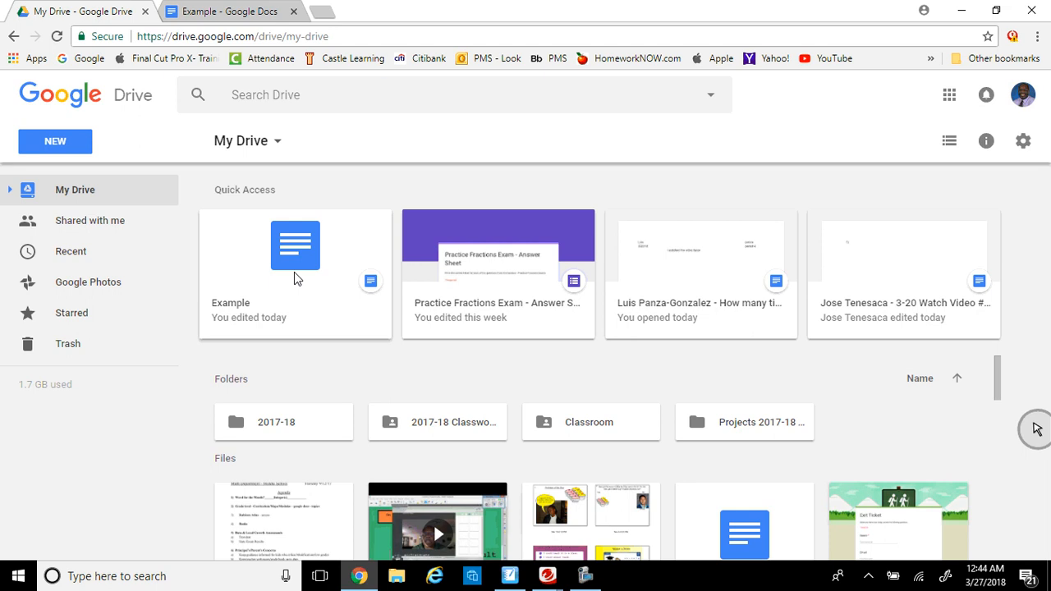
mouse_move(138, 214)
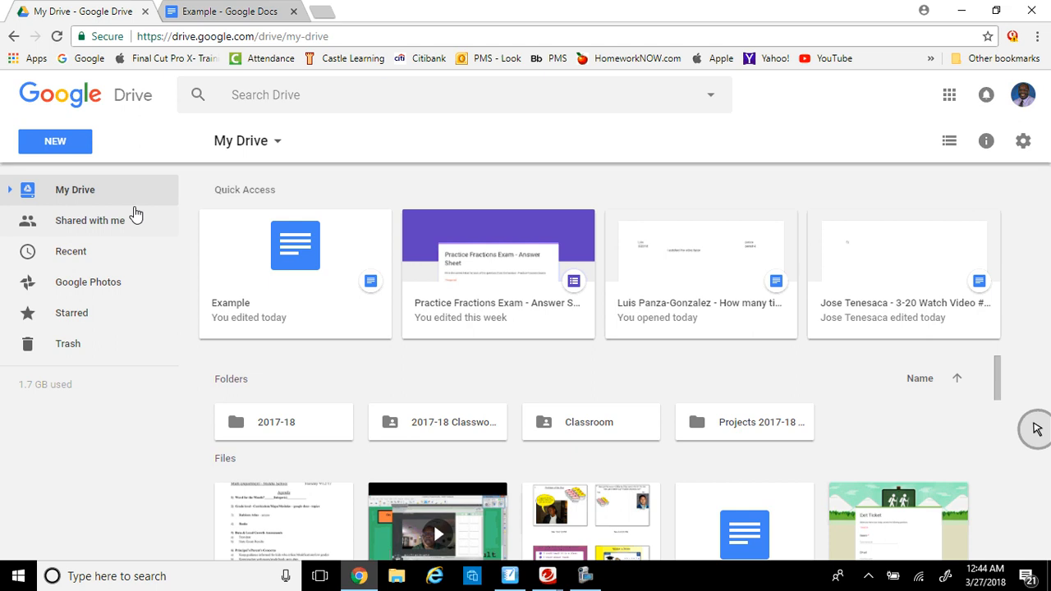
click(56, 141)
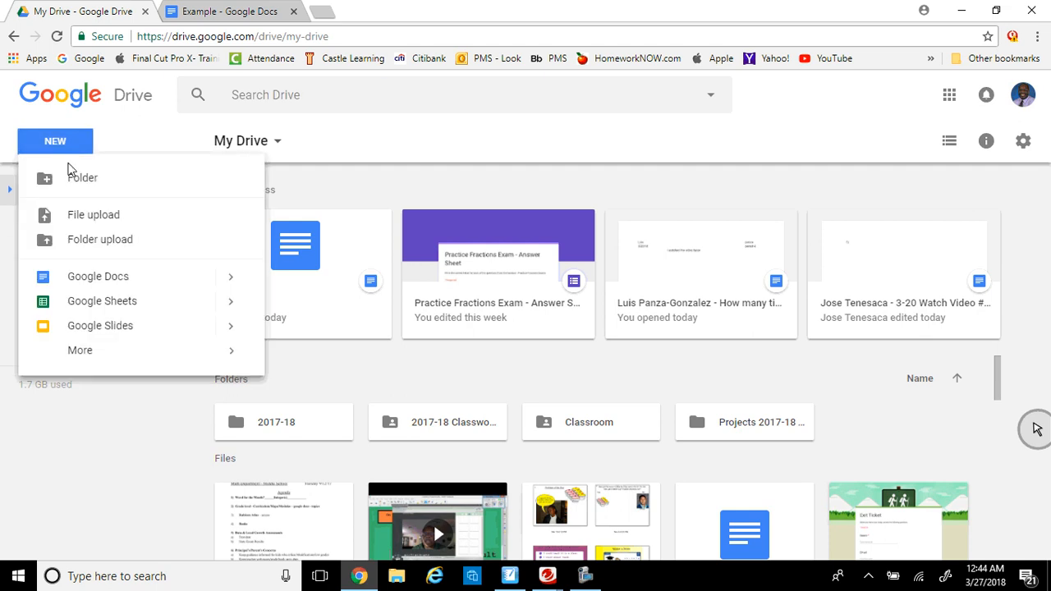
Create a blank Google Sheets spreadsheet and reach its Insert image dialog
click(102, 301)
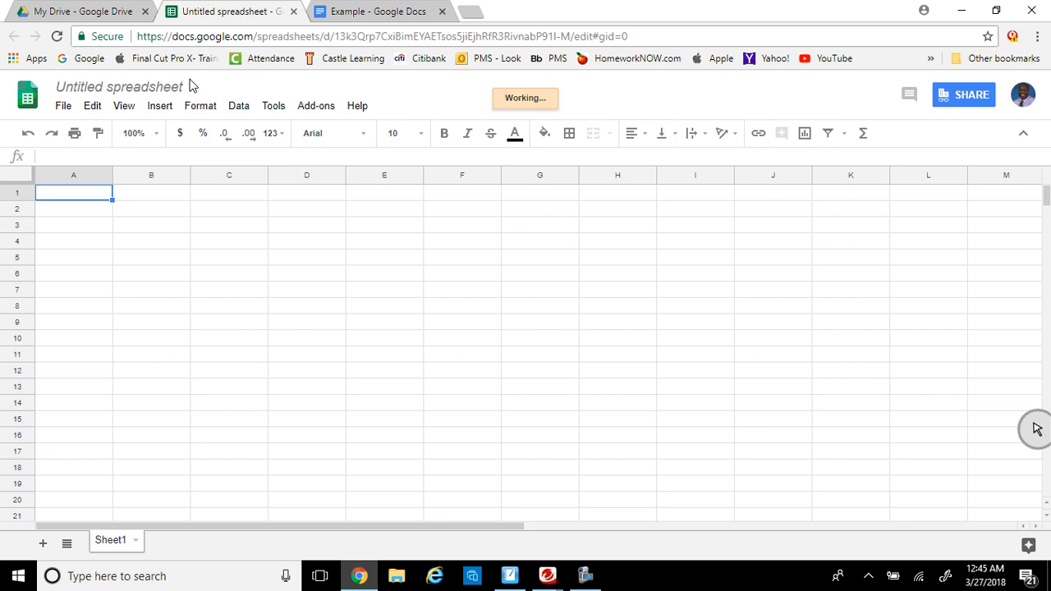
click(161, 105)
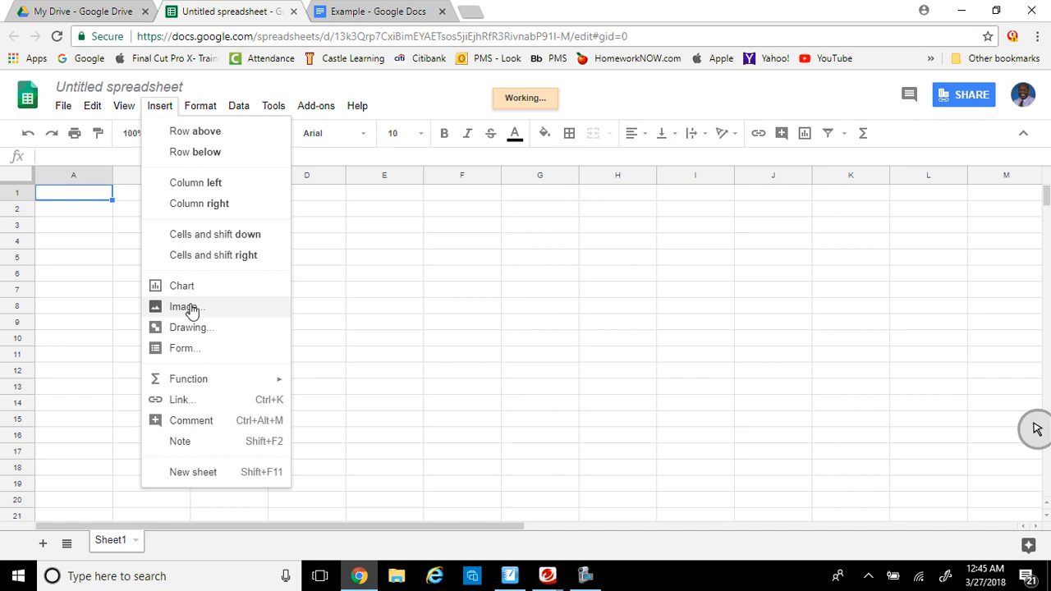
click(184, 308)
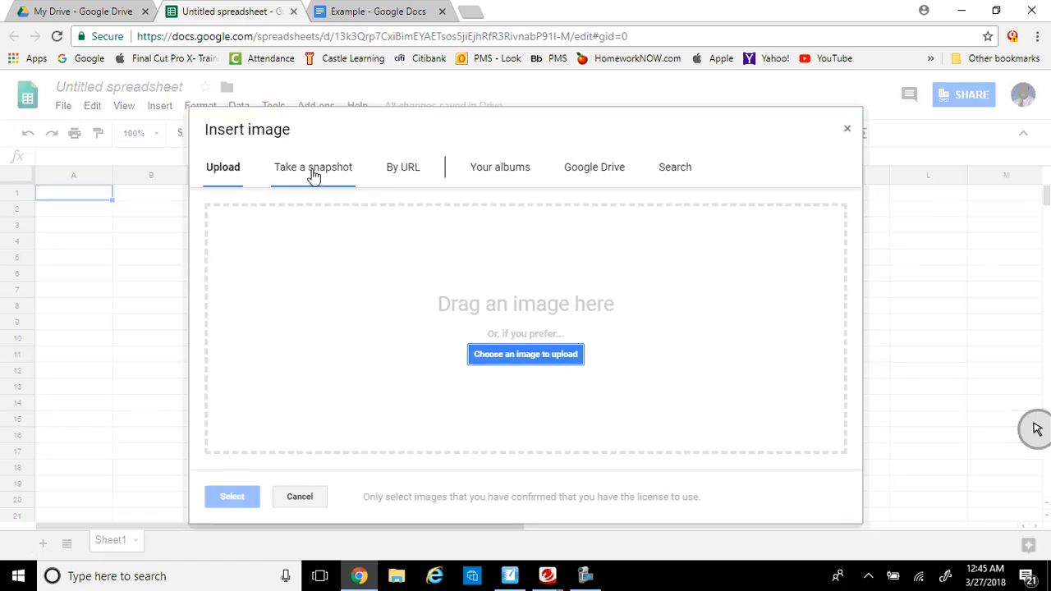
mouse_move(322, 213)
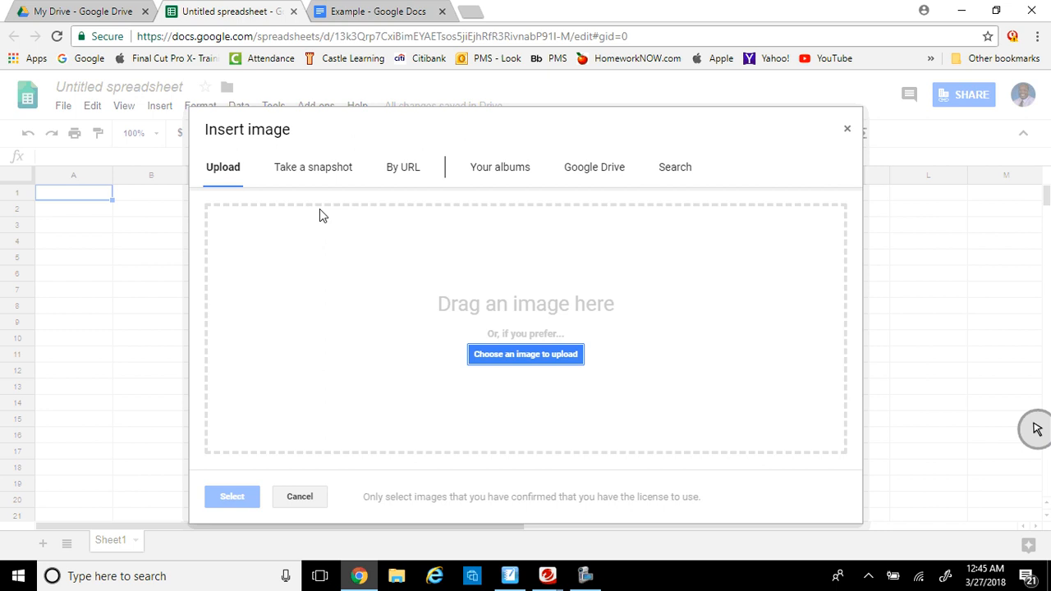
mouse_move(512, 359)
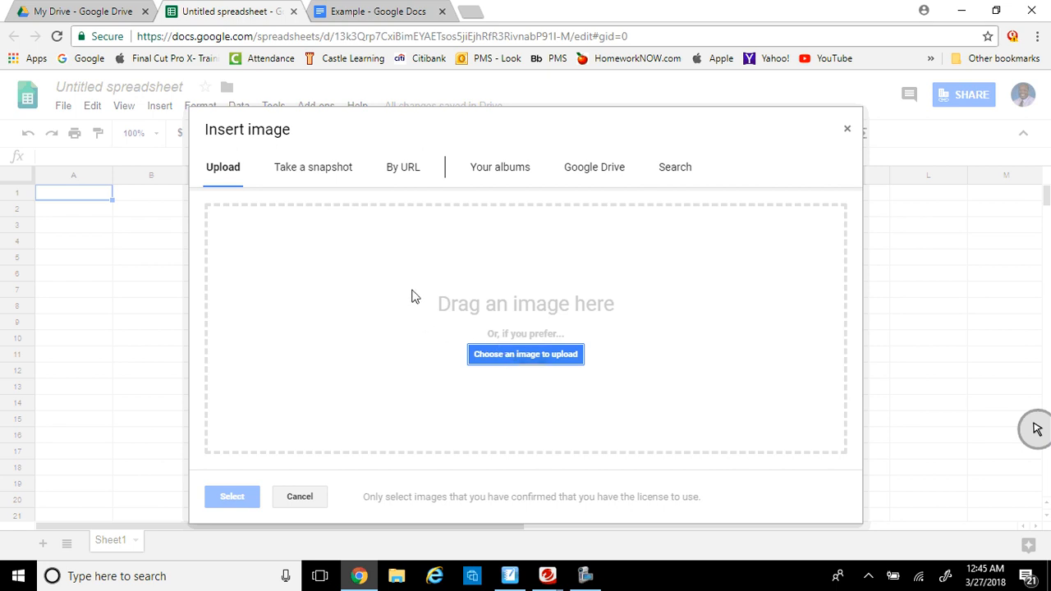
mouse_move(388, 269)
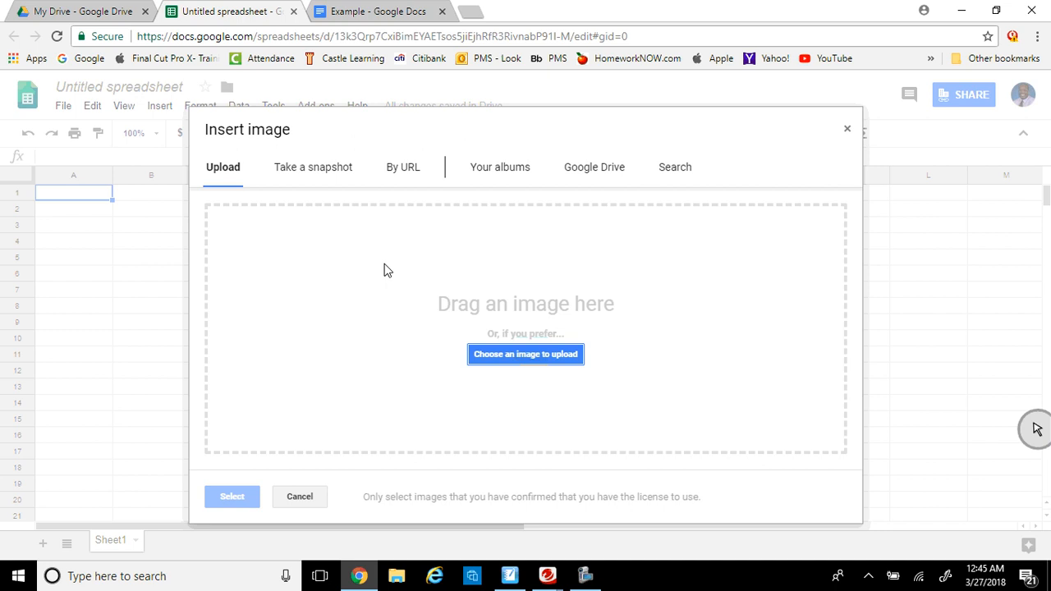
mouse_move(396, 216)
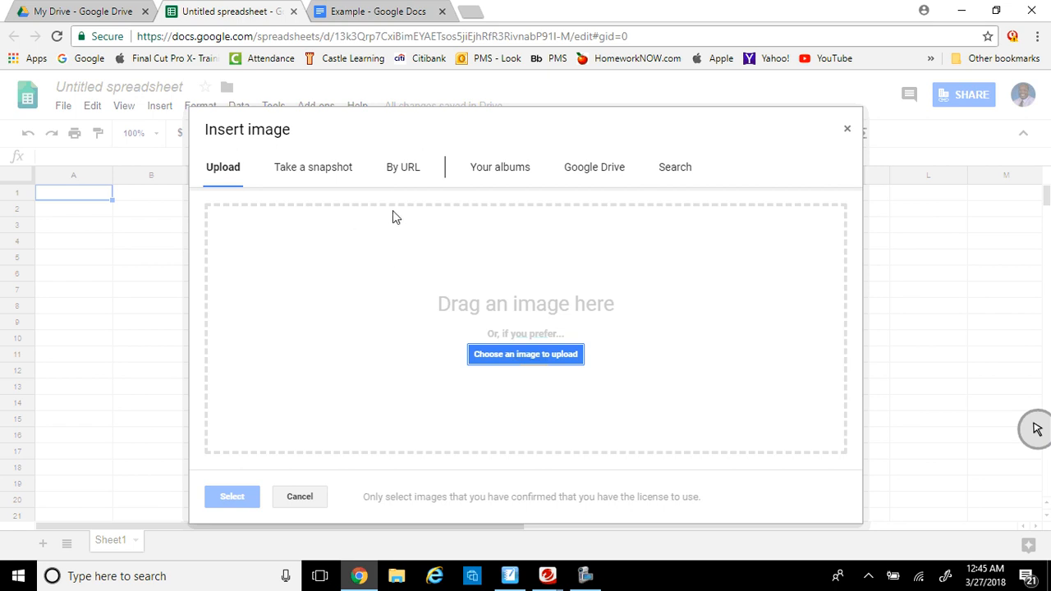
mouse_move(482, 222)
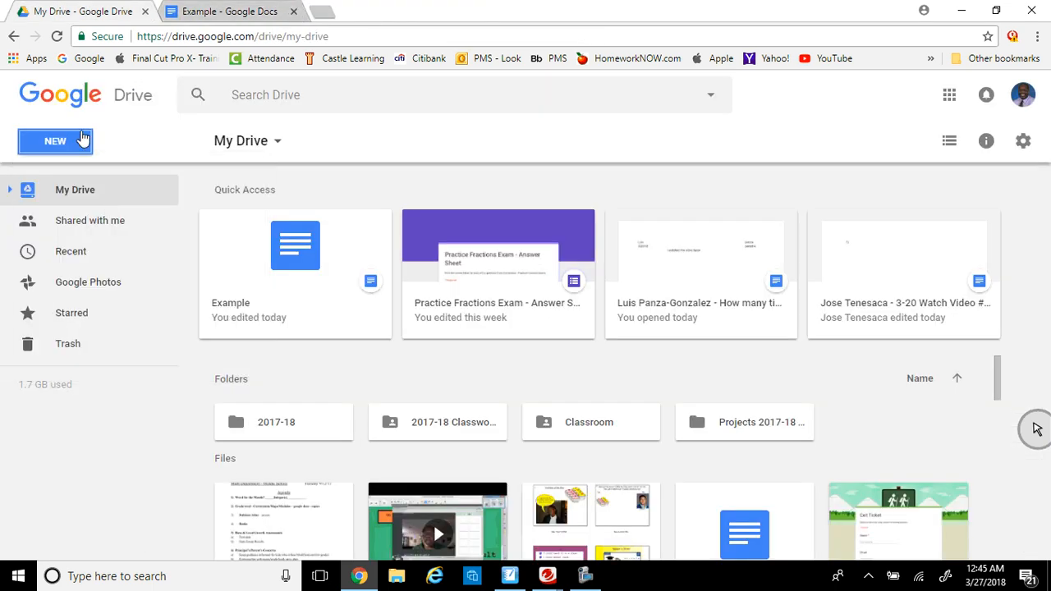
Create a blank Google Slides presentation and start a webcam image capture
click(56, 142)
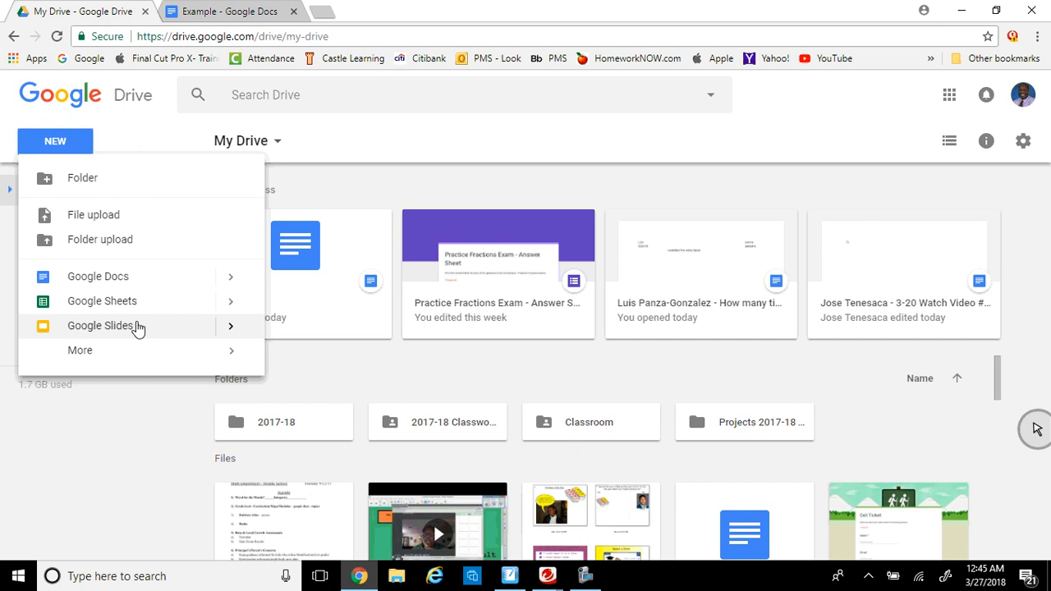
click(102, 325)
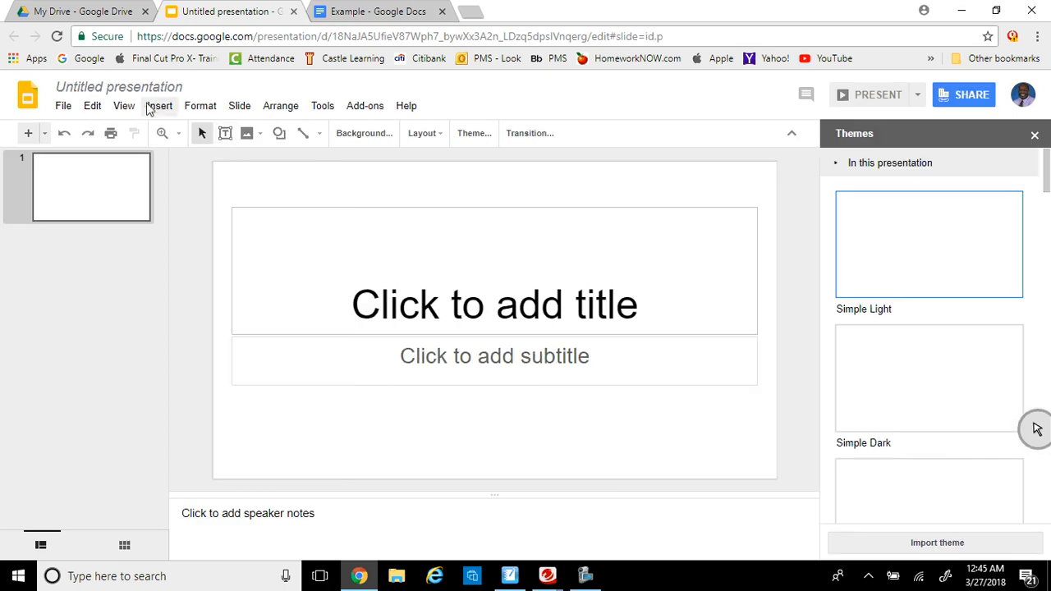
click(157, 105)
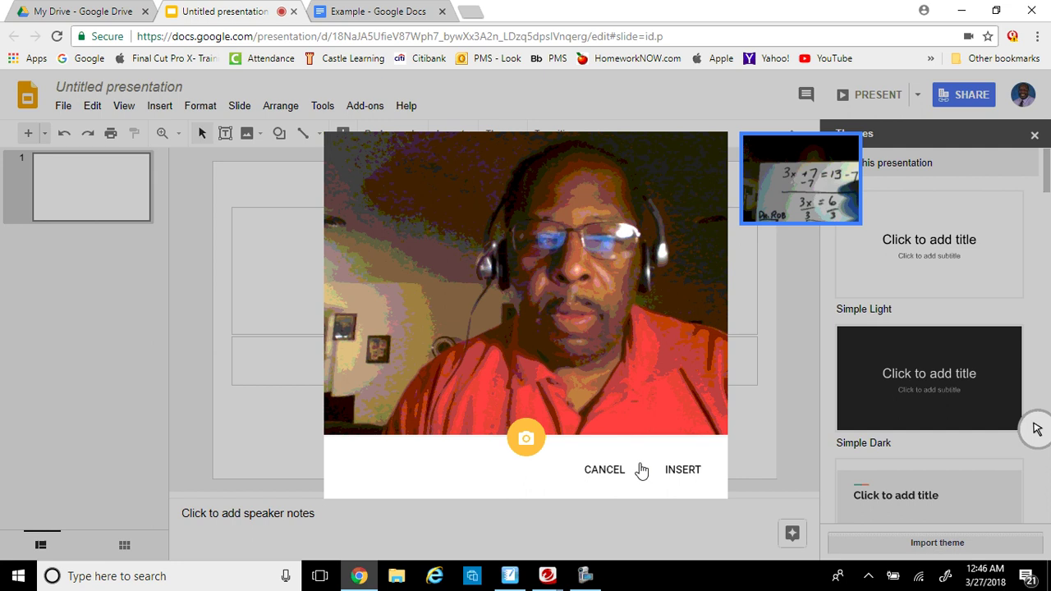
Insert the webcam photo of the solution onto the first slide and return to Drive
click(683, 470)
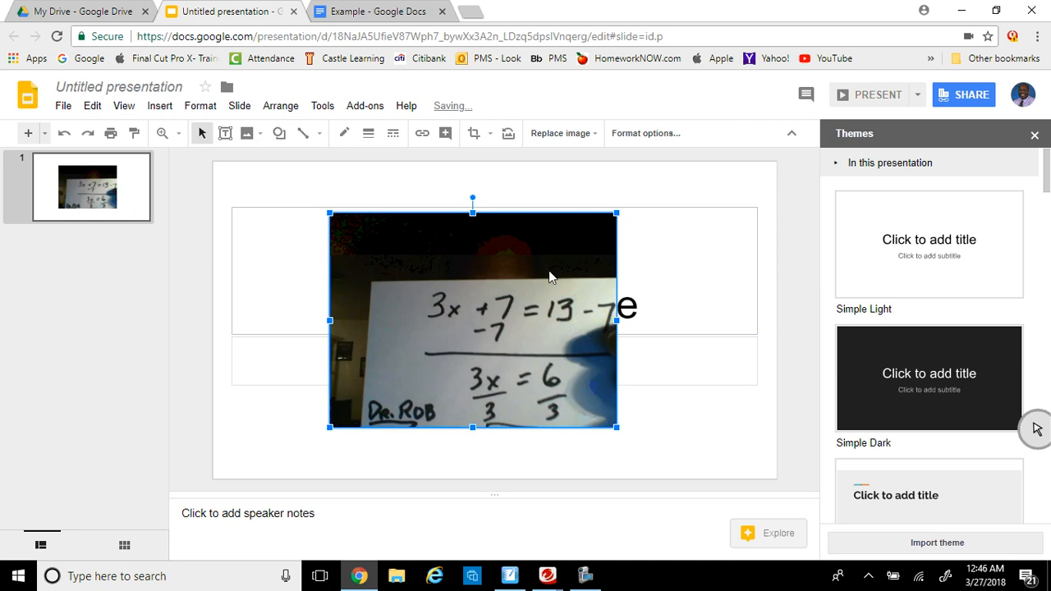
drag(473, 197, 516, 204)
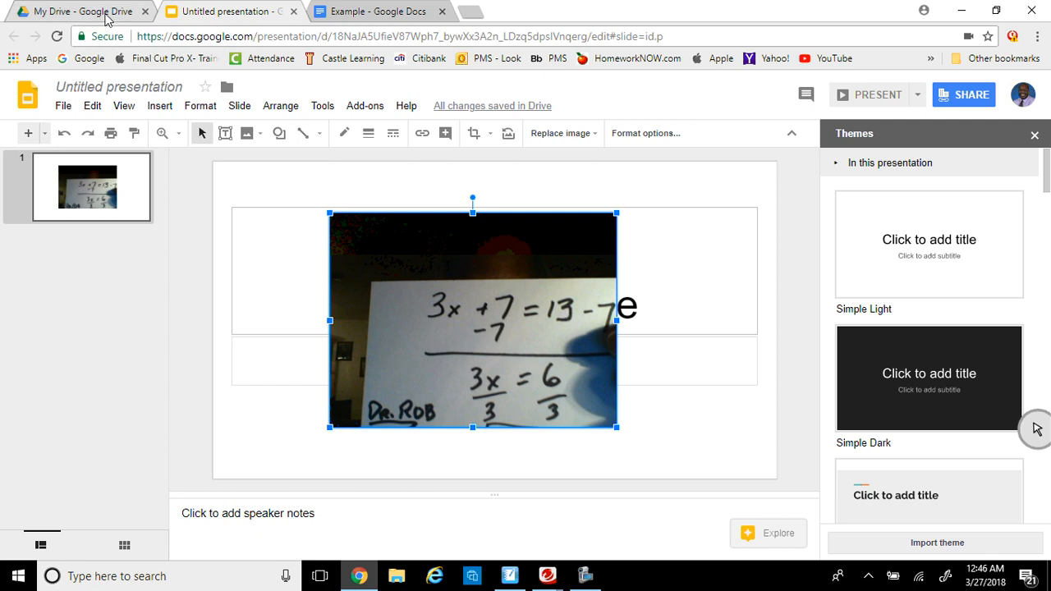
click(58, 13)
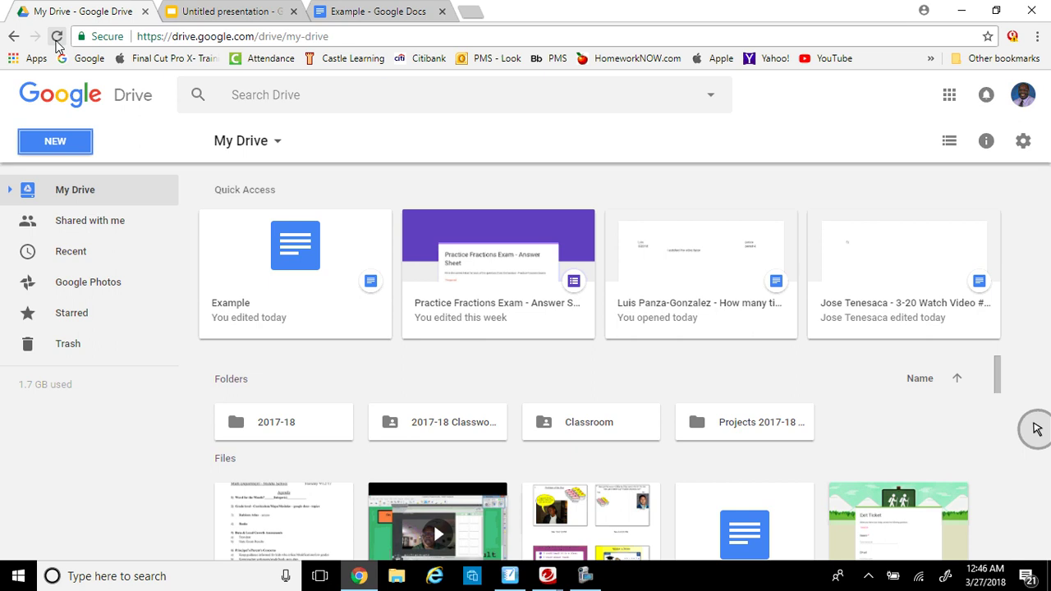
Refresh My Drive to list the new presentation and spreadsheet, then return to the SMART Notebook lesson
click(58, 37)
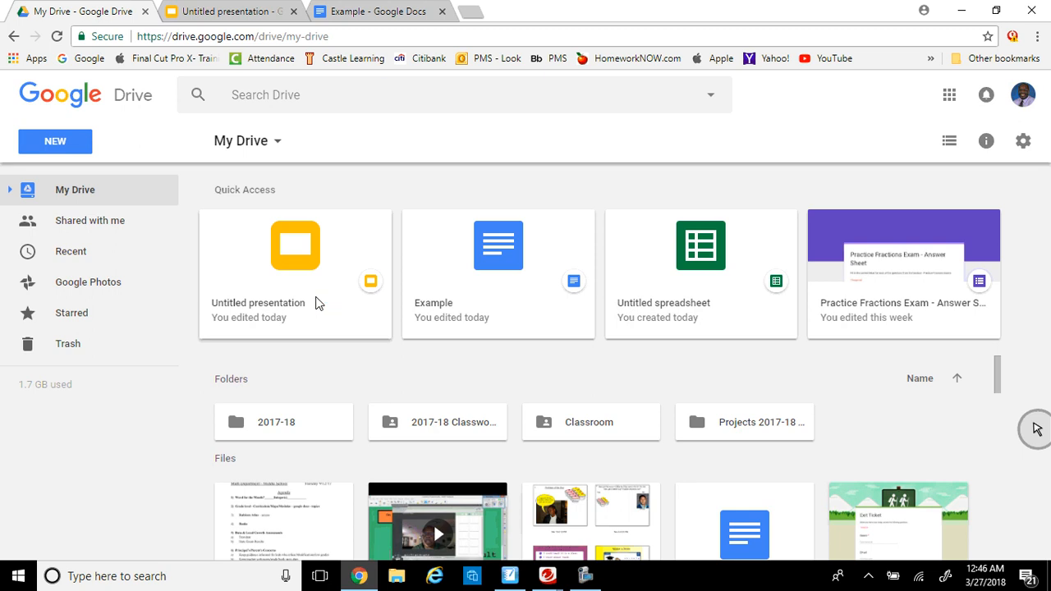
mouse_move(673, 244)
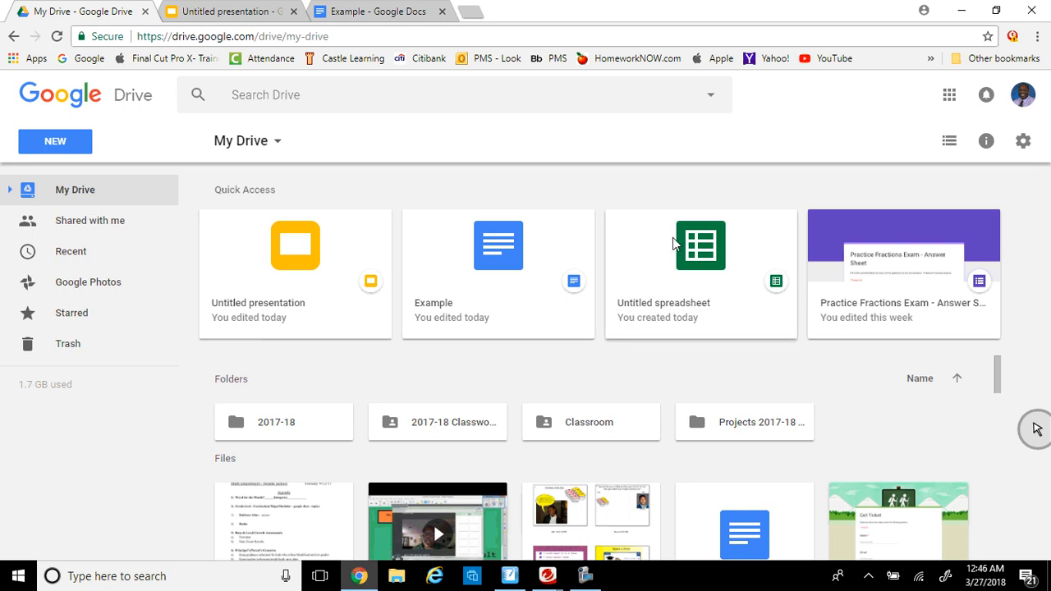
click(510, 574)
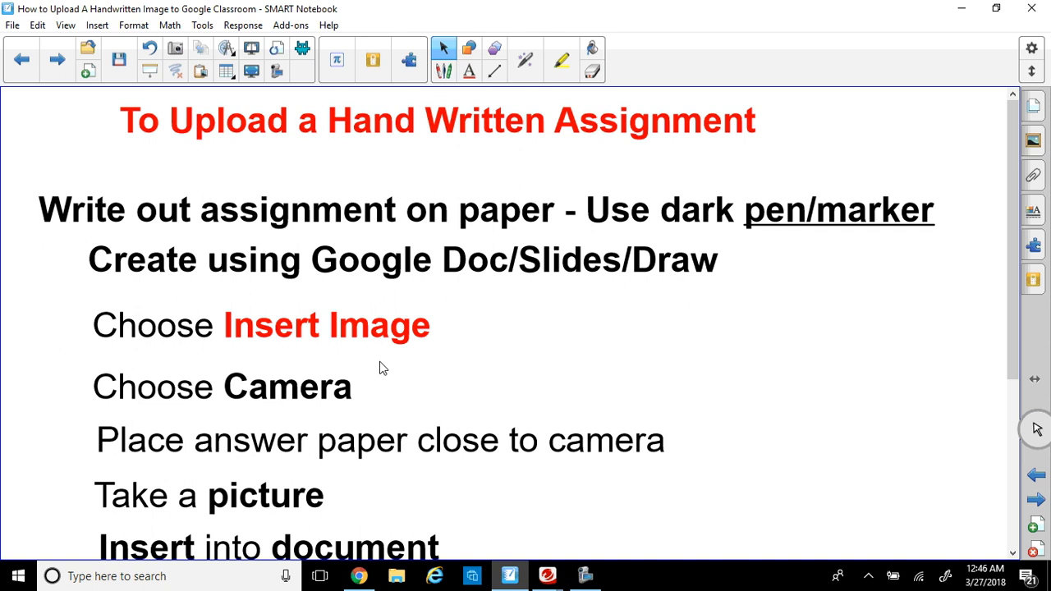
mouse_move(374, 177)
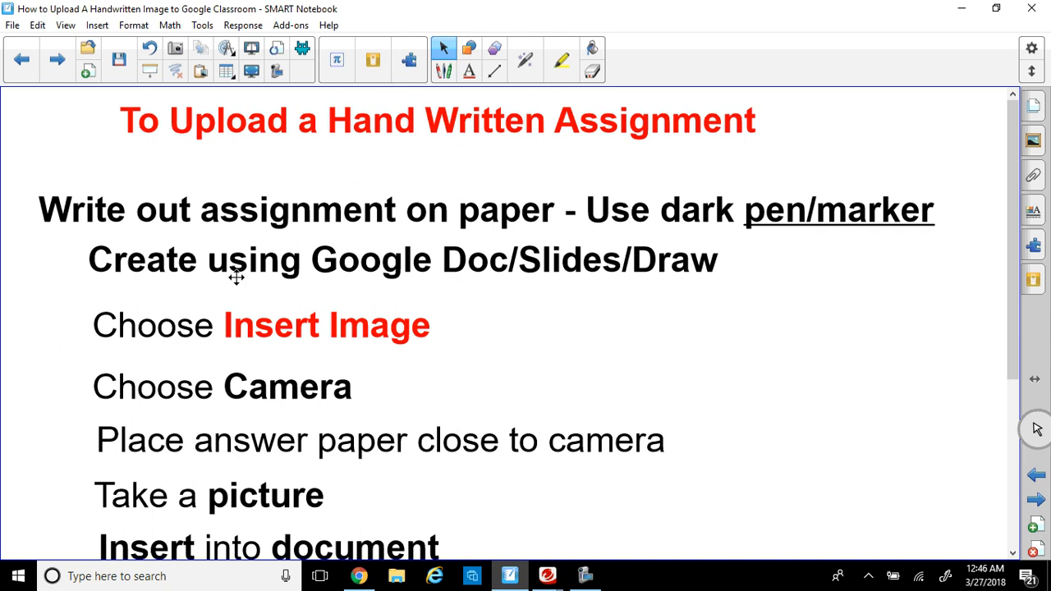
mouse_move(1014, 240)
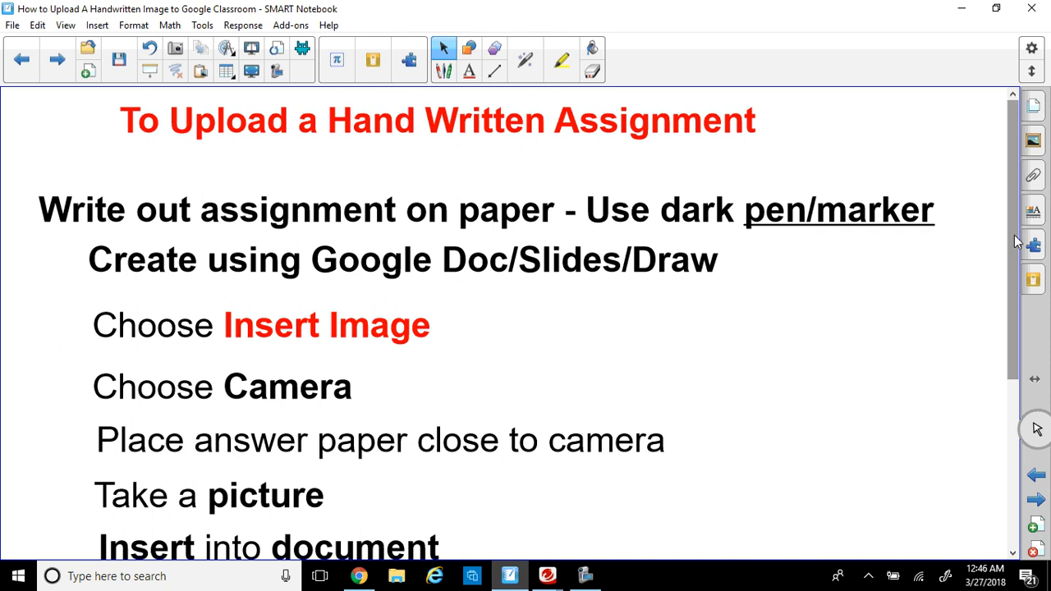
Review the upload-steps page down to the title page and bring up the recorder controls
scroll(down, 3)
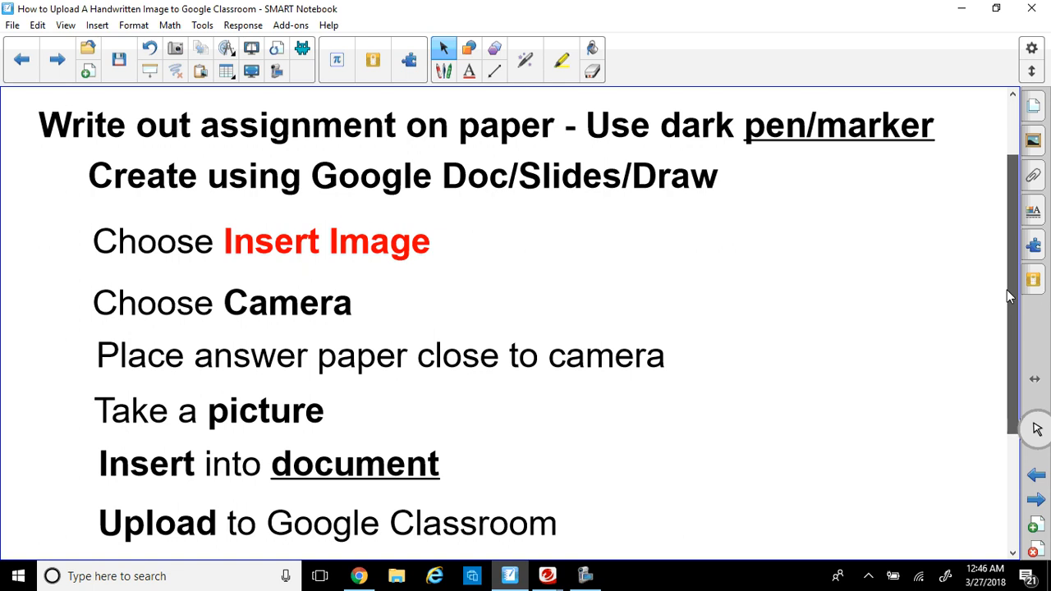
scroll(down, 3)
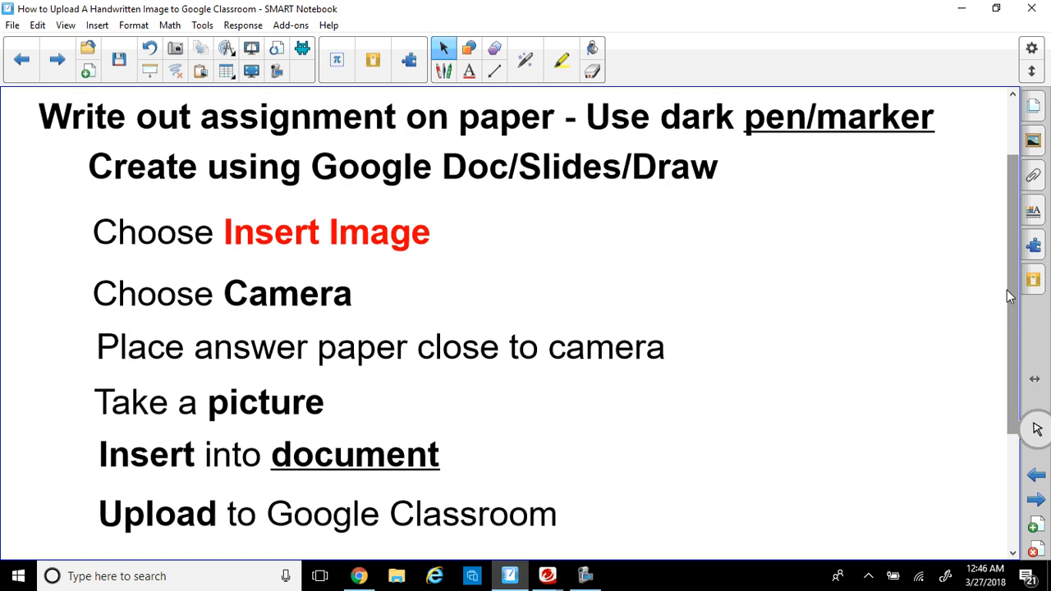
mouse_move(33, 86)
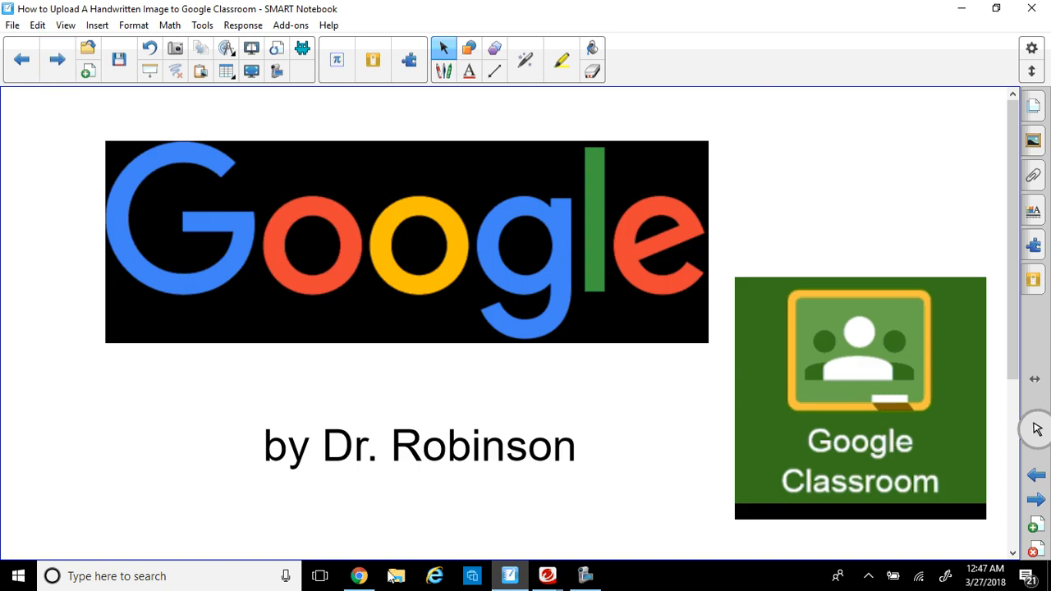
mouse_move(511, 575)
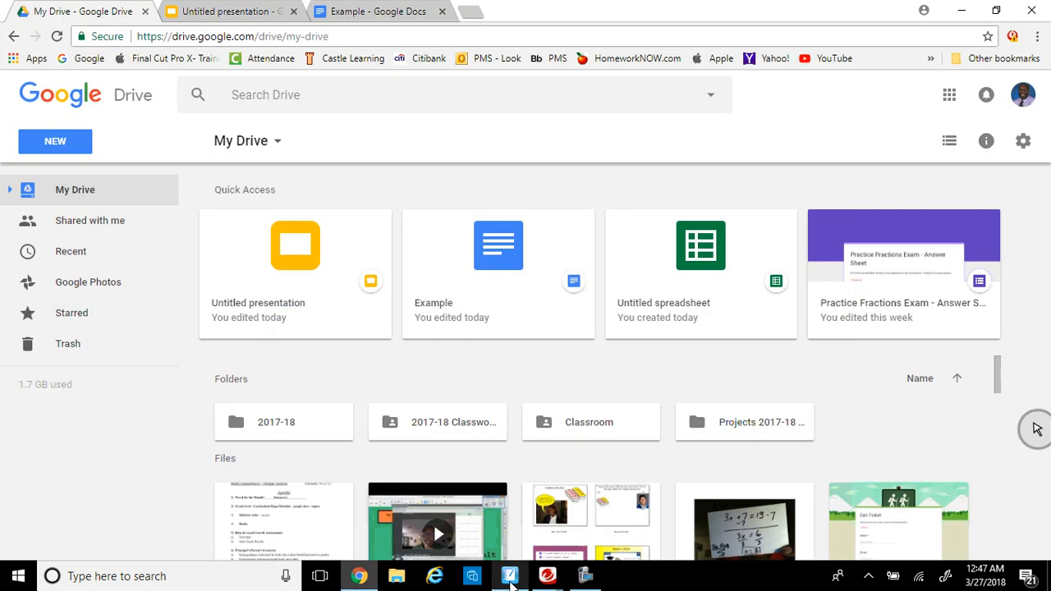
click(585, 575)
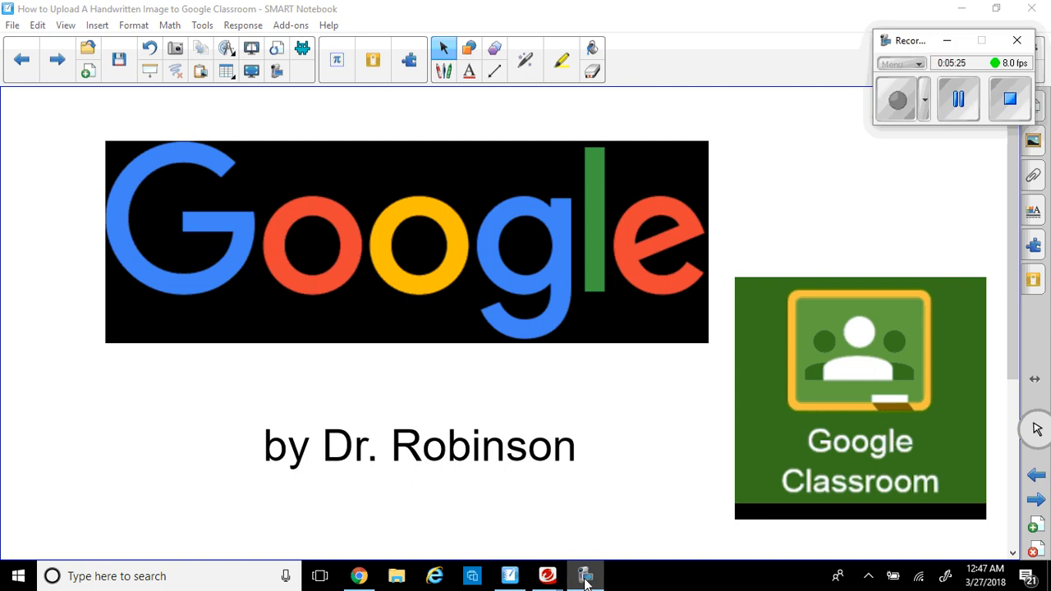